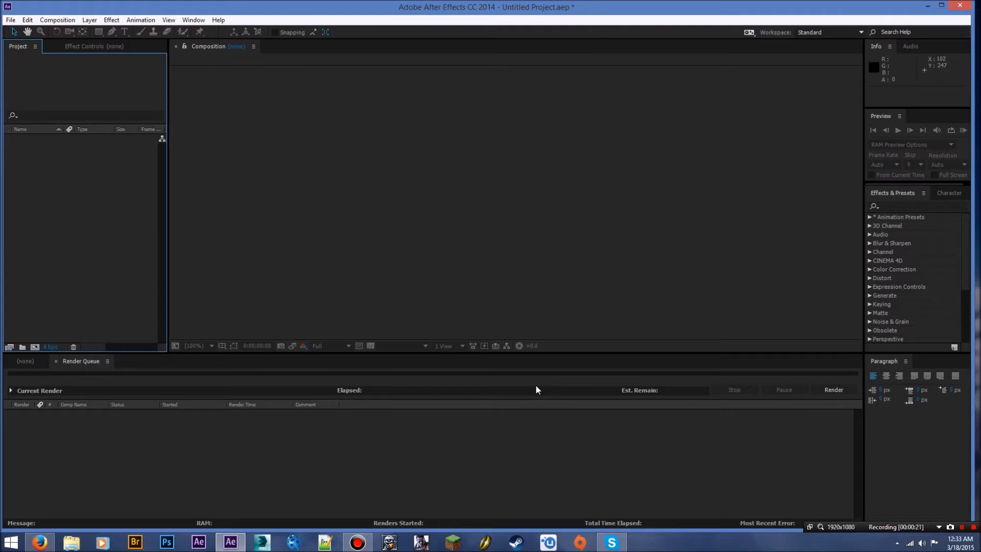
pyautogui.moveTo(541, 390)
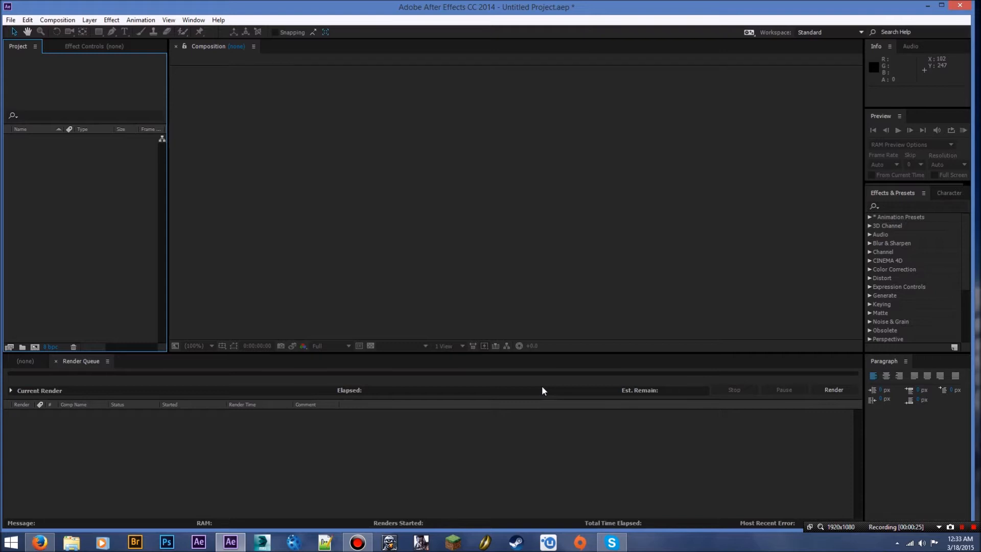
pyautogui.moveTo(552, 259)
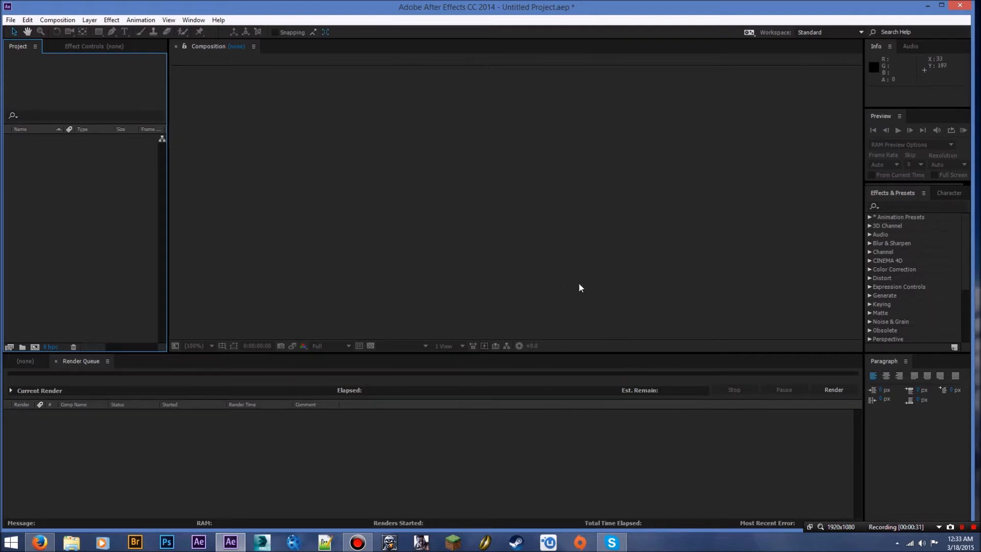
pyautogui.moveTo(501, 307)
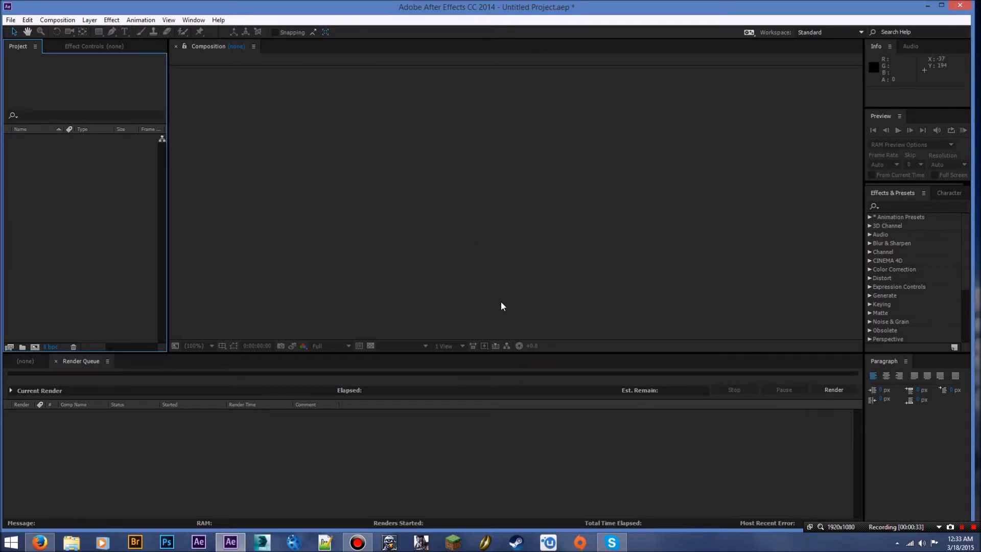
pyautogui.moveTo(488, 277)
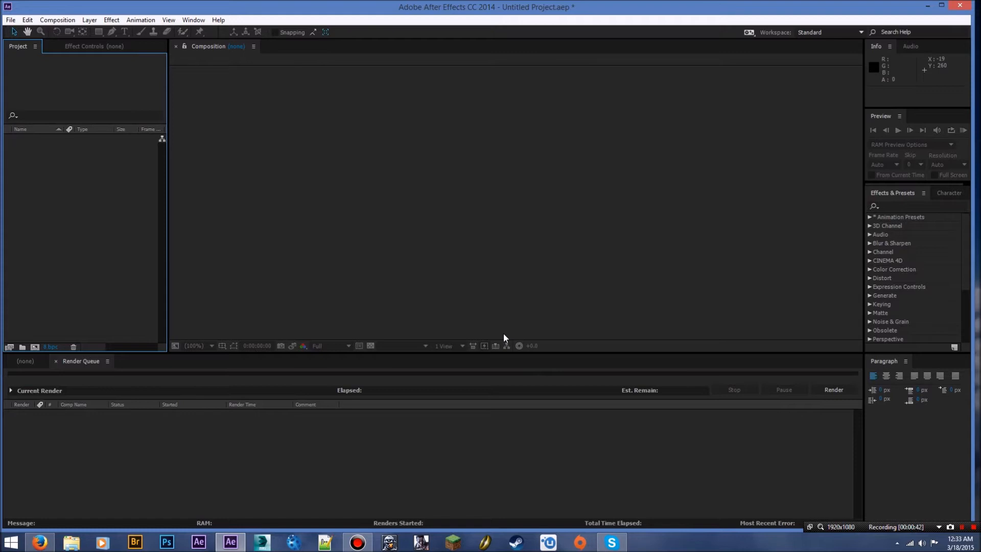
pyautogui.moveTo(553, 337)
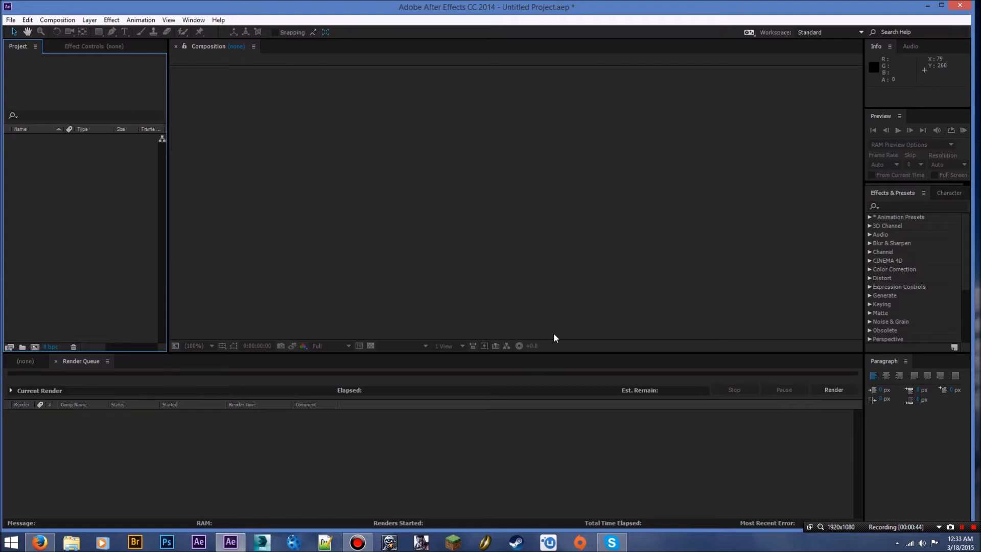
pyautogui.moveTo(301, 179)
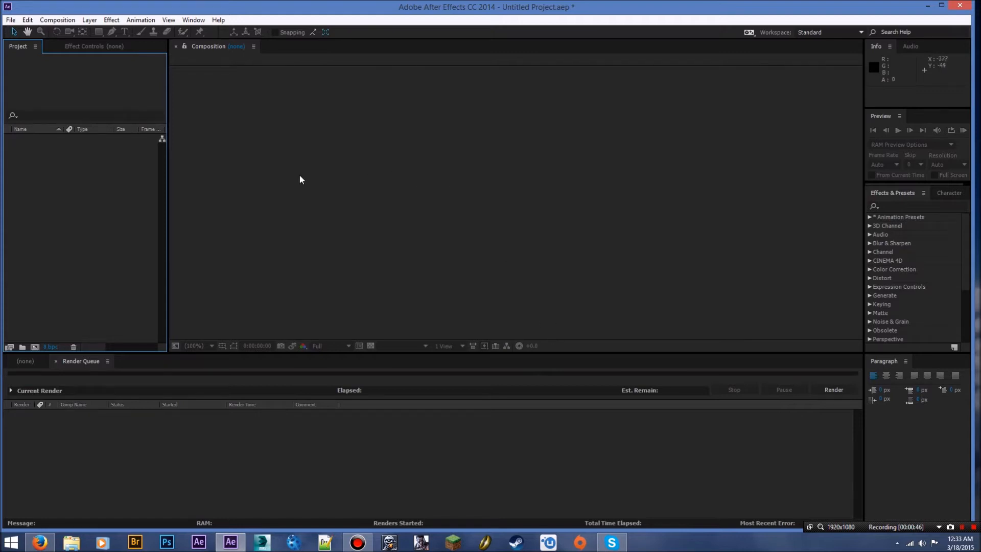
pyautogui.moveTo(662, 98)
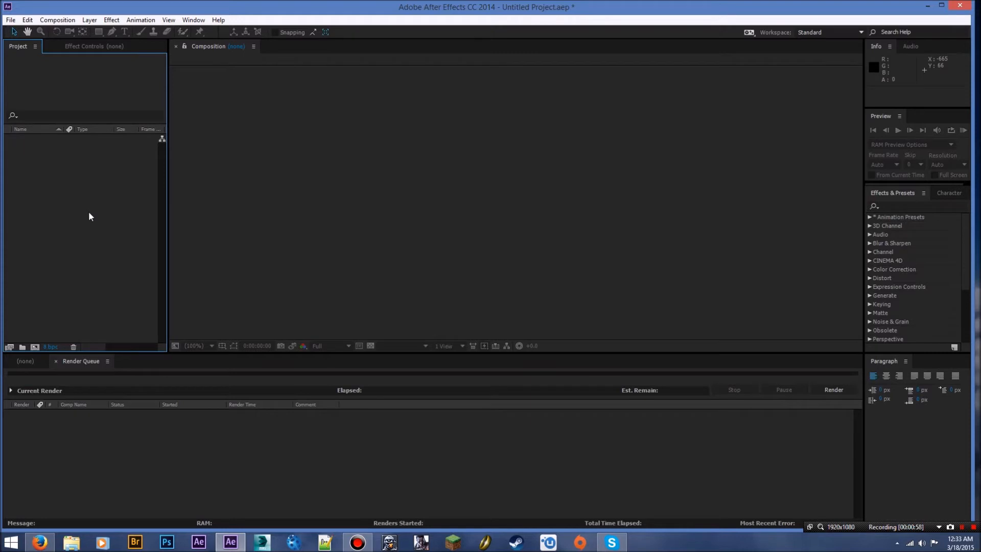
pyautogui.moveTo(161, 159)
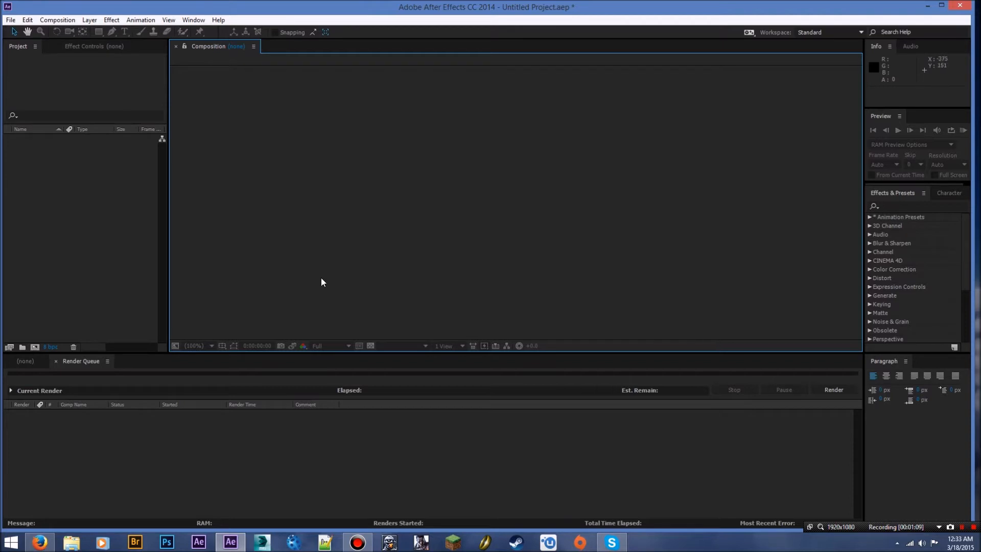
pyautogui.moveTo(553, 220)
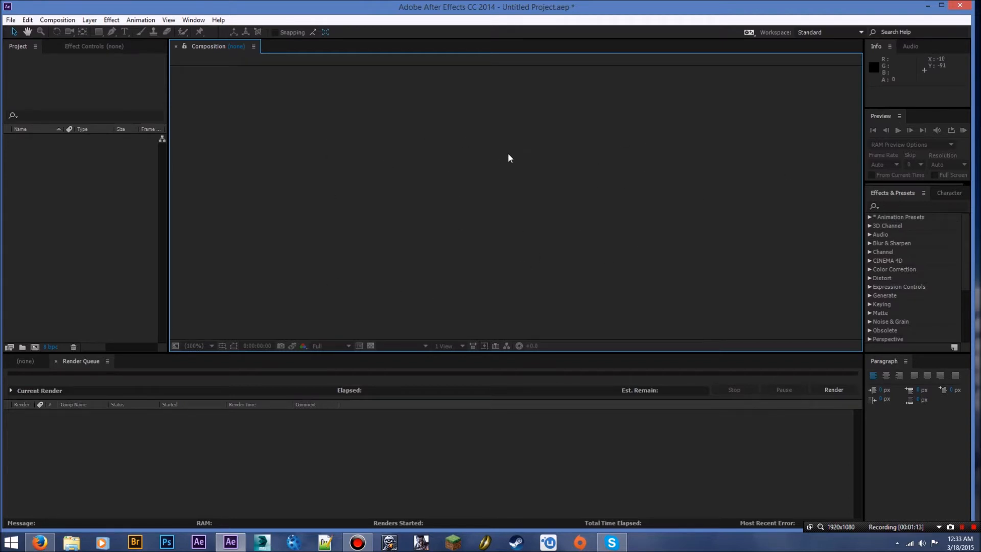
pyautogui.moveTo(836, 454)
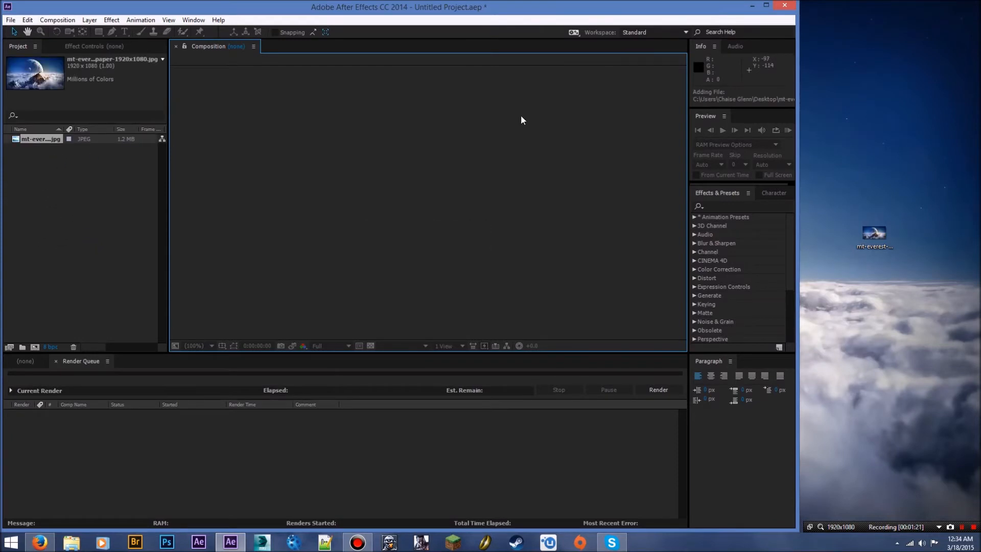
# - Maximize the After Effects window holding the imported mountain JPEG
pyautogui.click(766, 6)
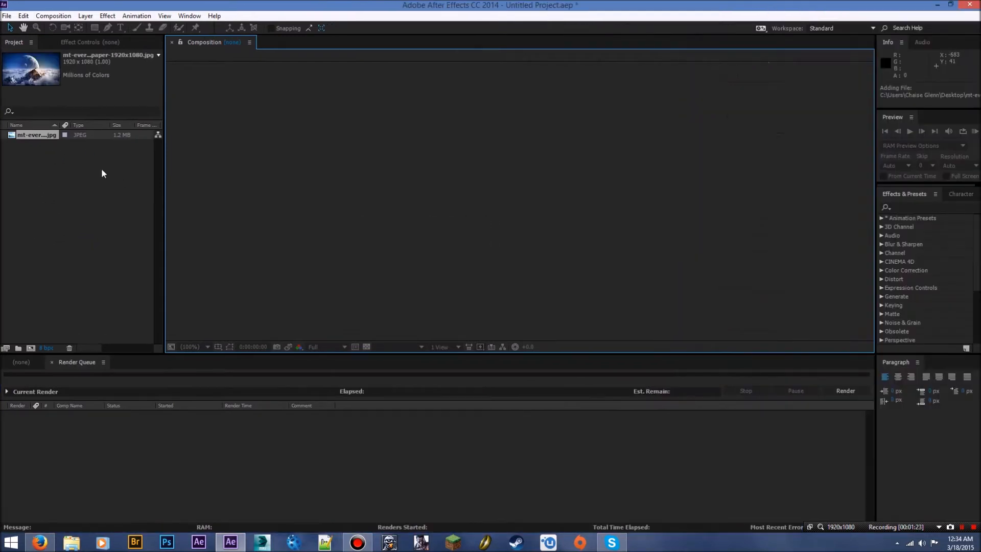
pyautogui.moveTo(389, 234)
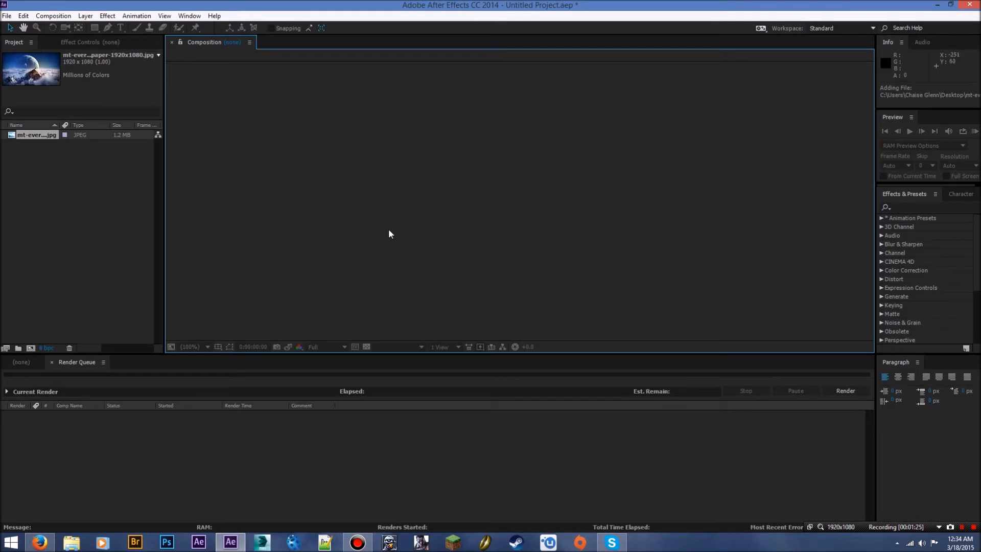
pyautogui.moveTo(82, 217)
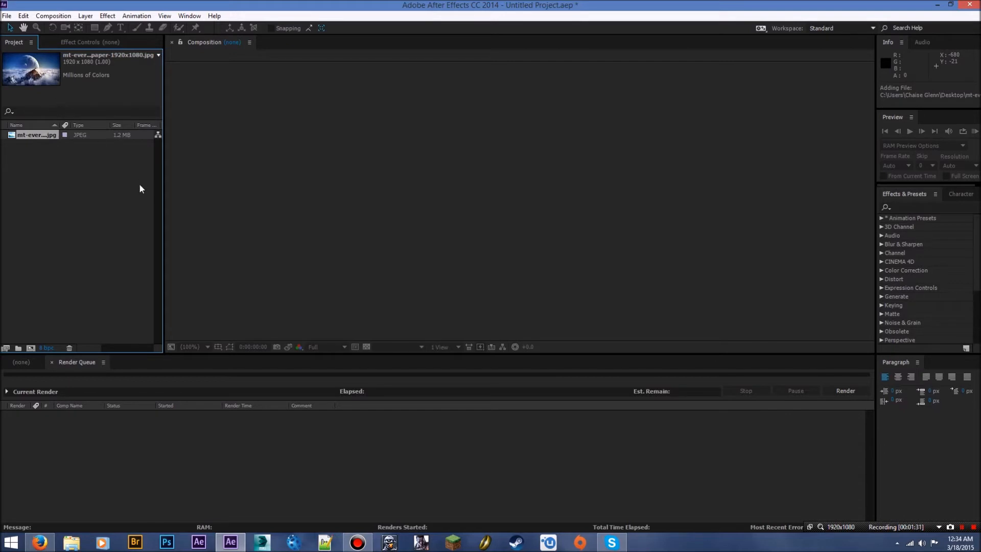
pyautogui.moveTo(131, 226)
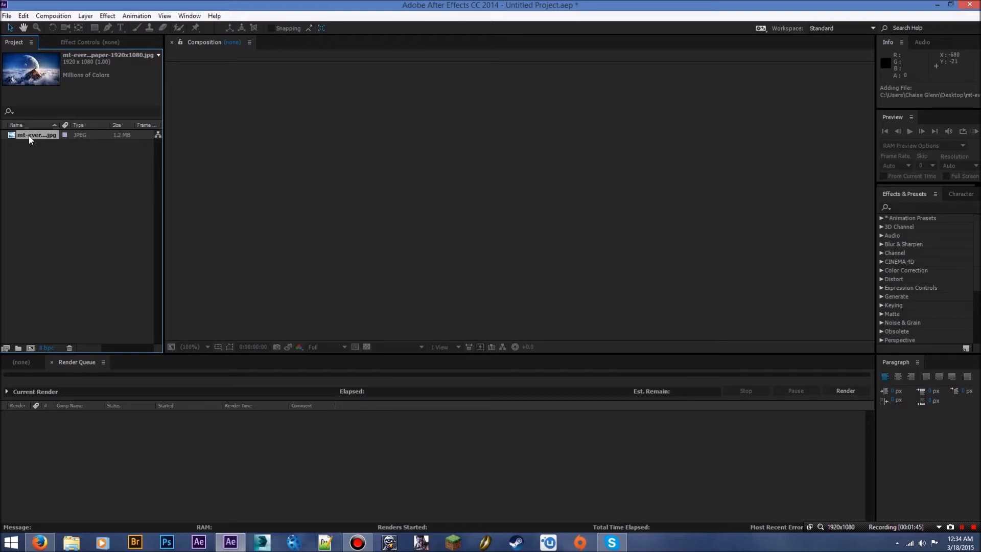
pyautogui.moveTo(76, 207)
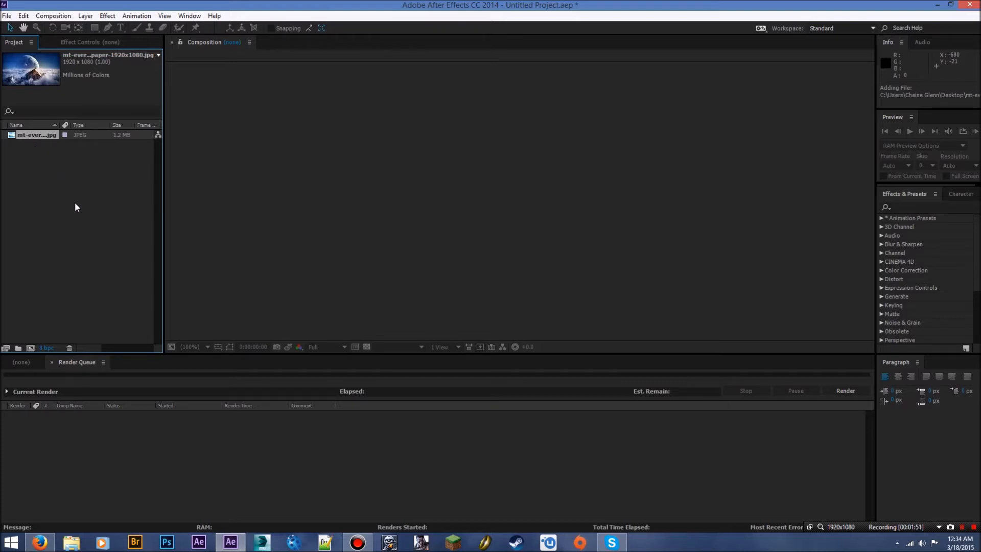
pyautogui.moveTo(80, 328)
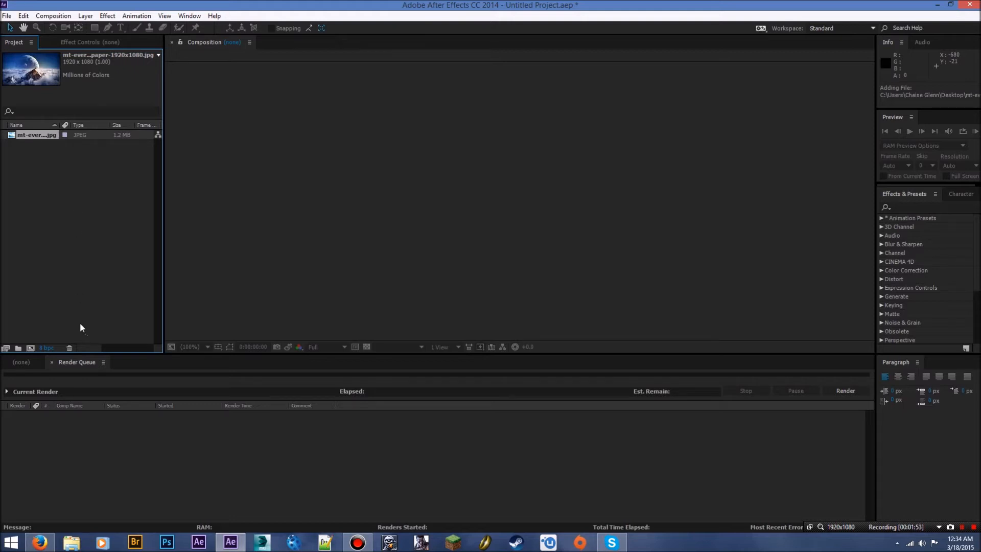
pyautogui.moveTo(34, 344)
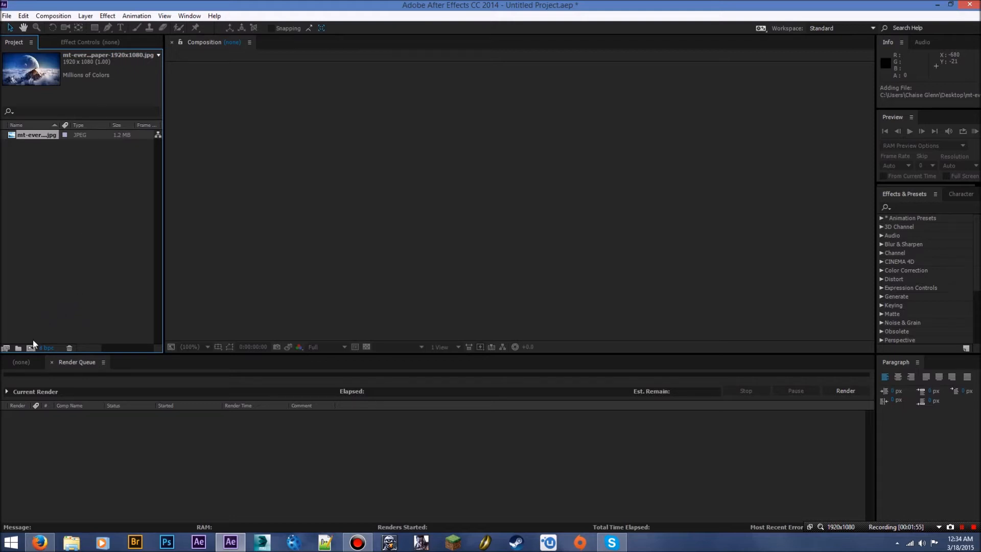
pyautogui.moveTo(31, 349)
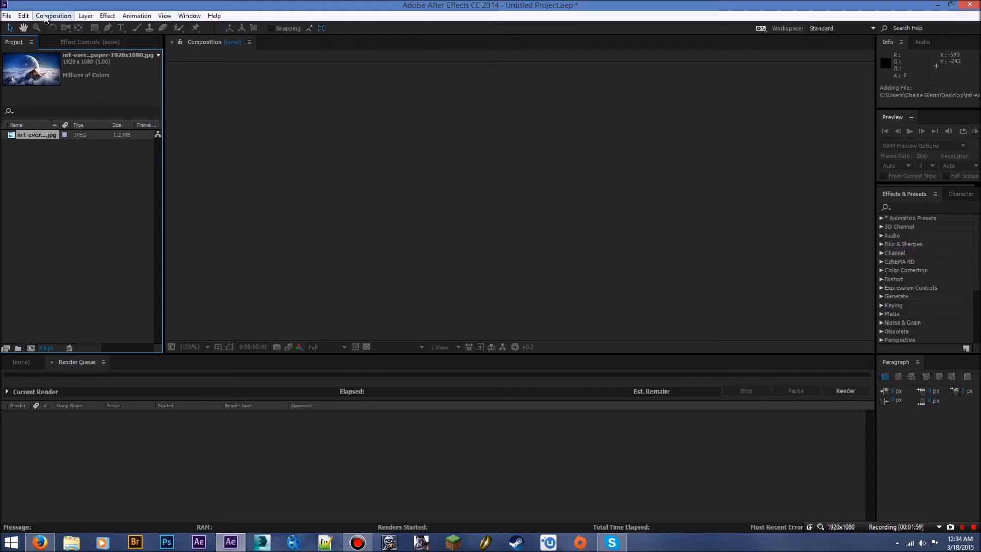
# - Choose New Composition from the Composition menu
pyautogui.click(53, 16)
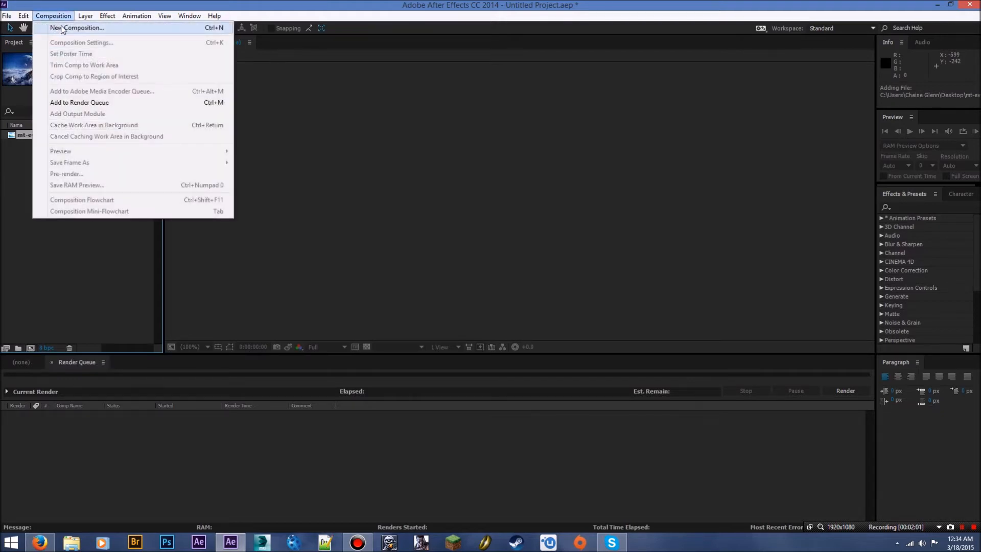
pyautogui.moveTo(166, 36)
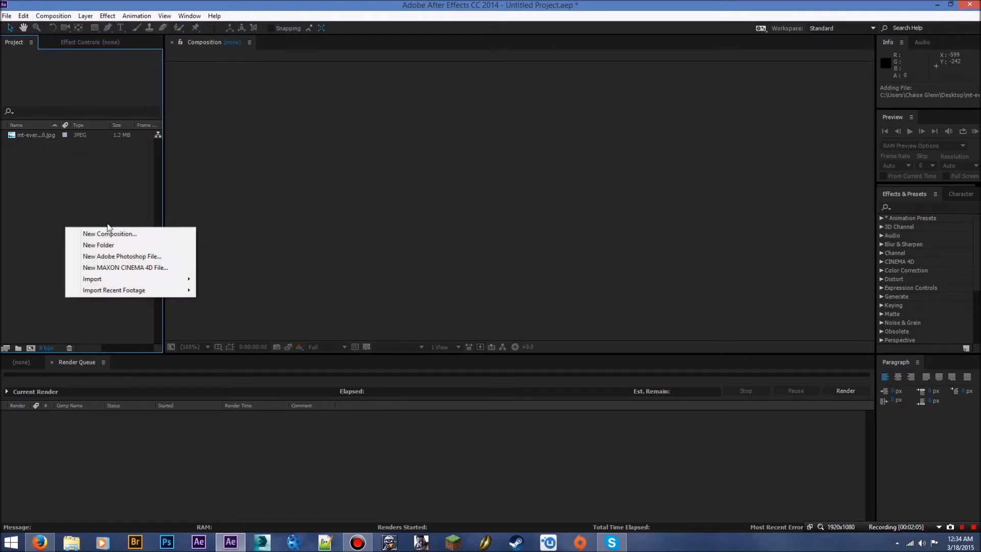
pyautogui.click(110, 234)
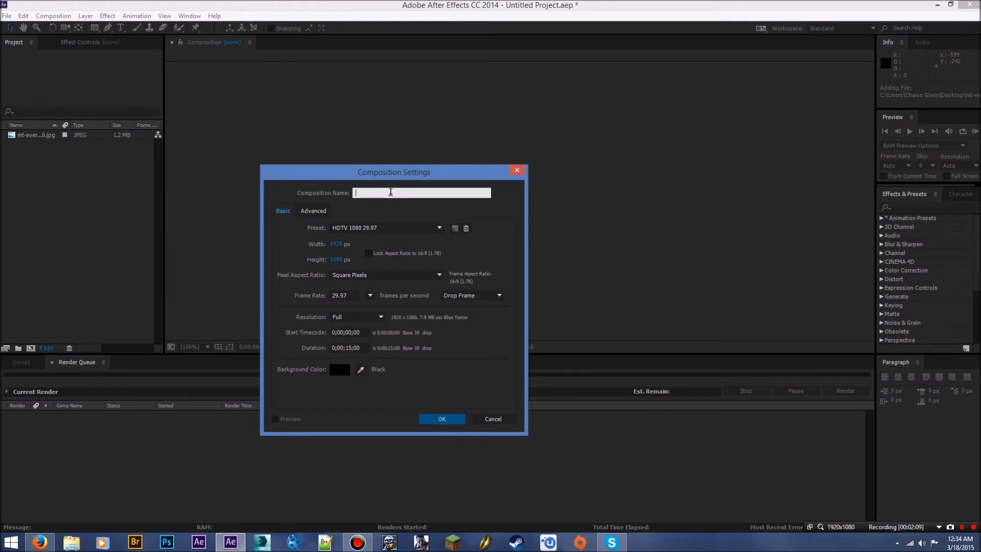
# - Name the composition 'Basics', set a 10-second HDTV 1080 29.97 duration, and confirm
pyautogui.write('B')
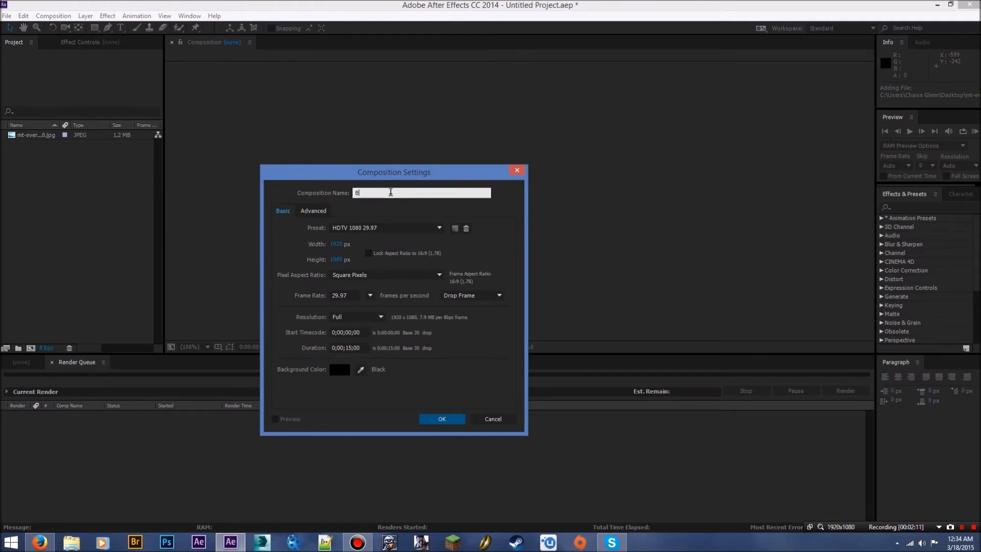
pyautogui.write('asics')
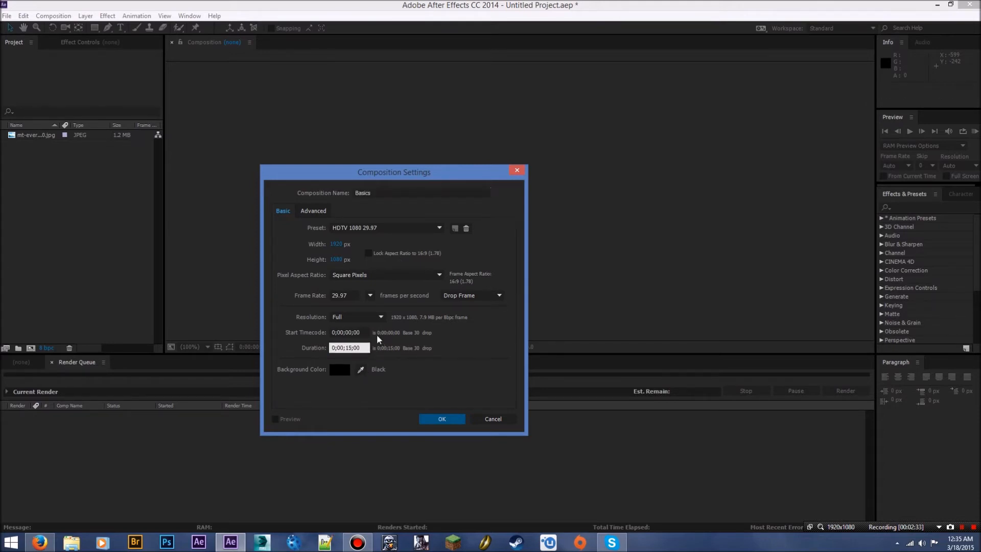
pyautogui.click(348, 347)
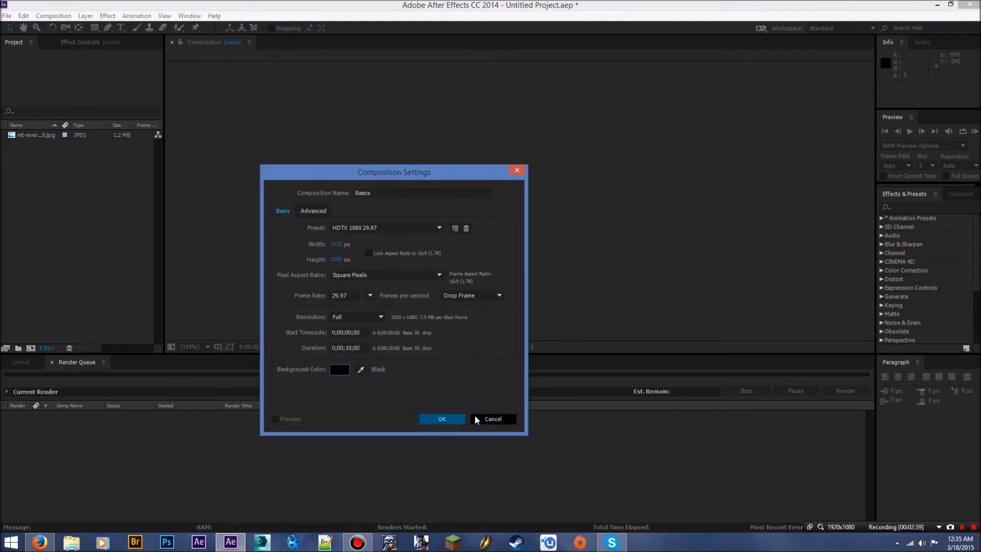
pyautogui.click(441, 418)
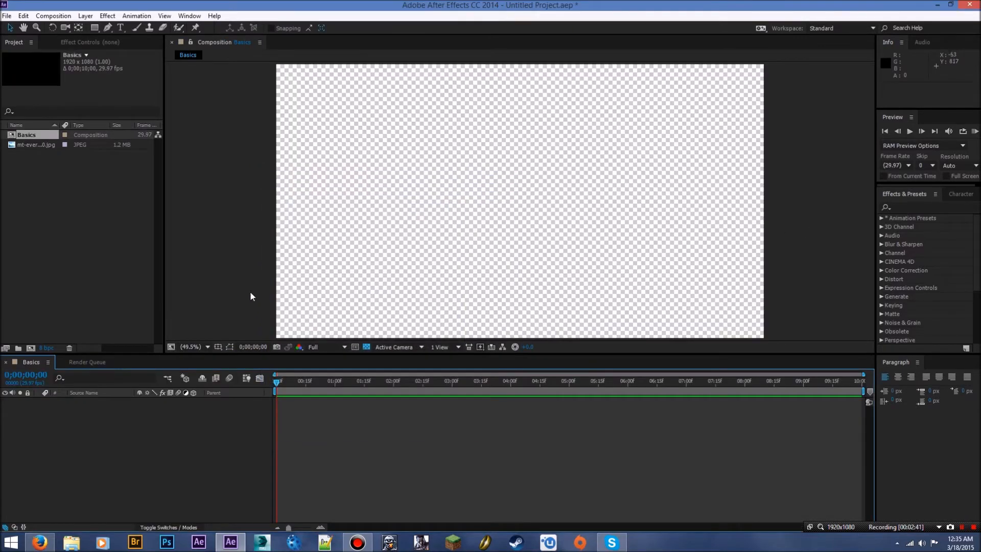
pyautogui.click(356, 380)
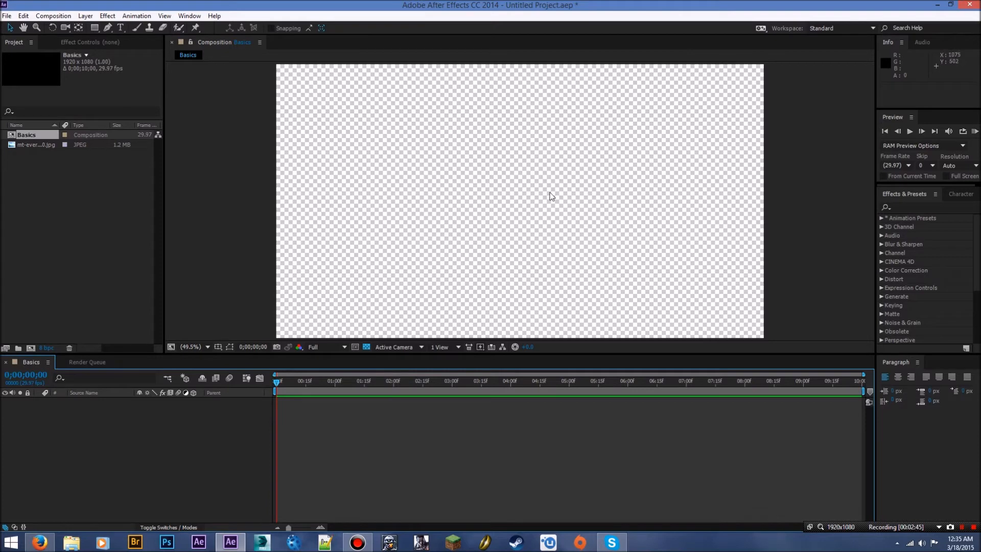
pyautogui.moveTo(488, 26)
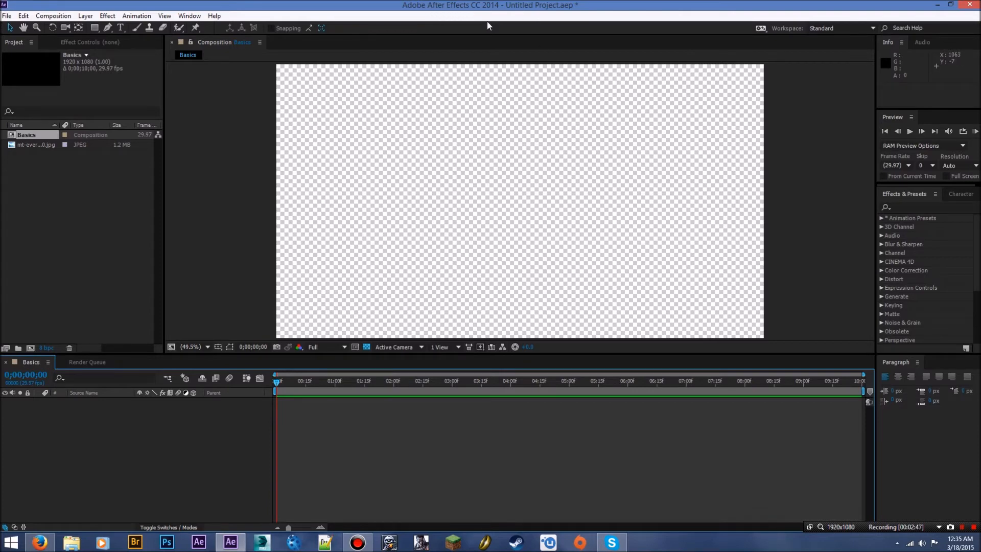
pyautogui.moveTo(430, 231)
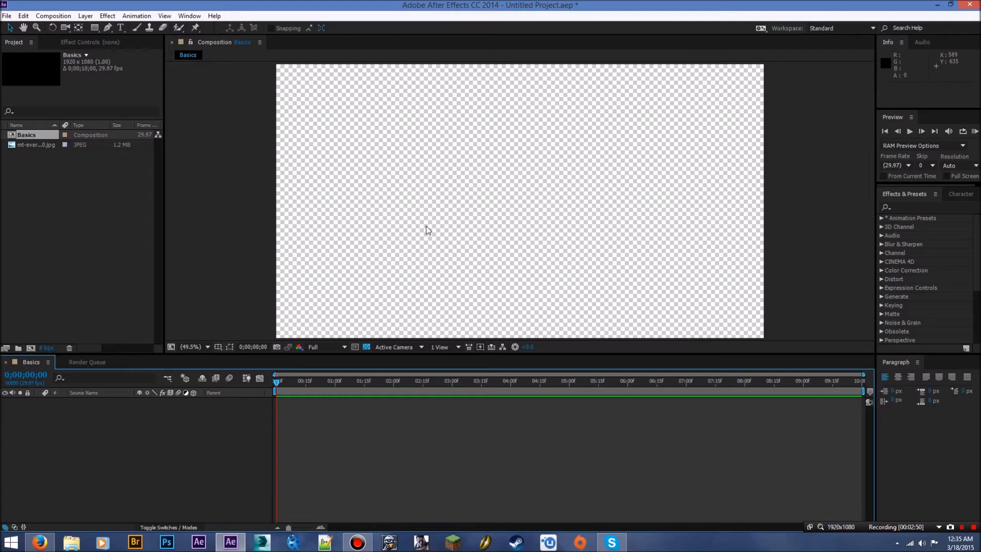
pyautogui.moveTo(425, 218)
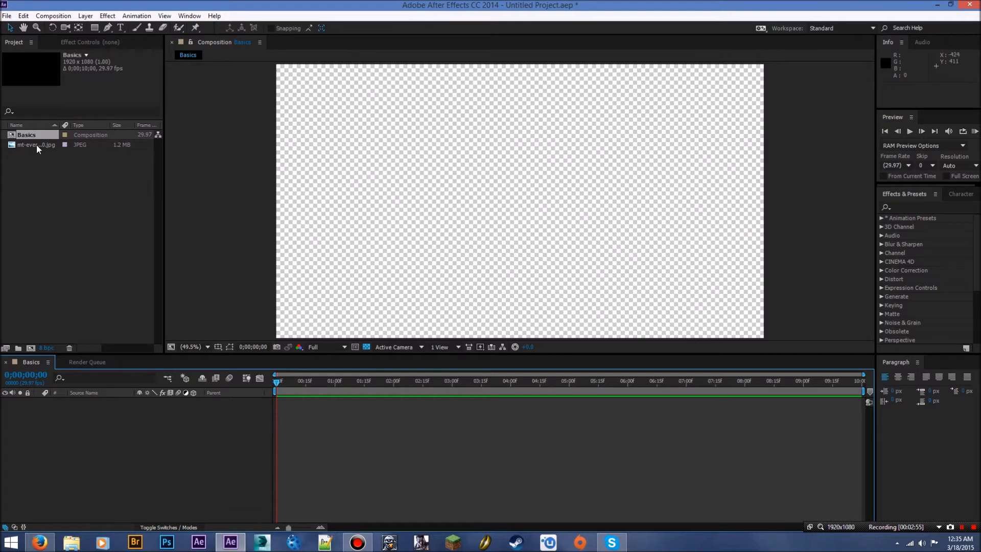
# - Add the mountain JPEG from the Project panel to the Basics composition
pyautogui.click(36, 145)
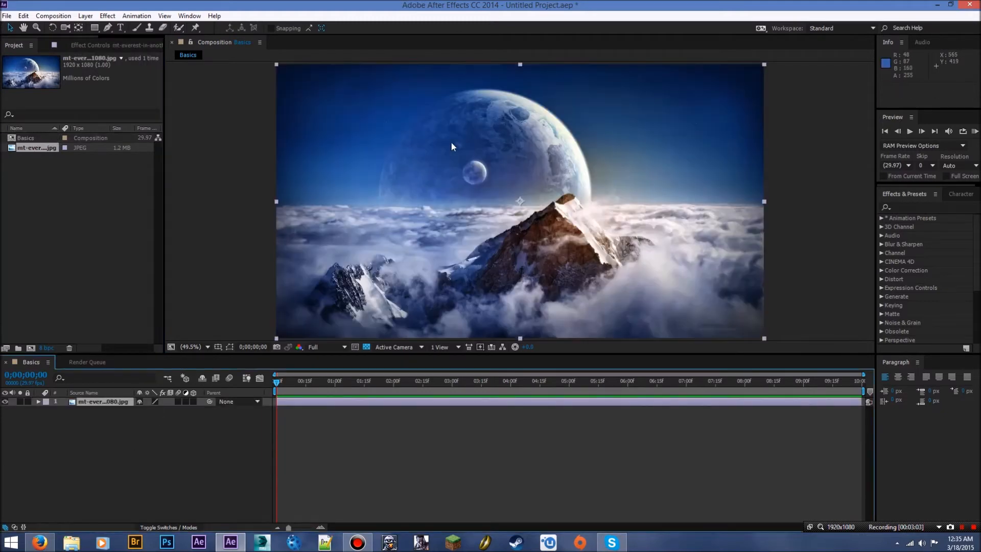
pyautogui.moveTo(440, 295)
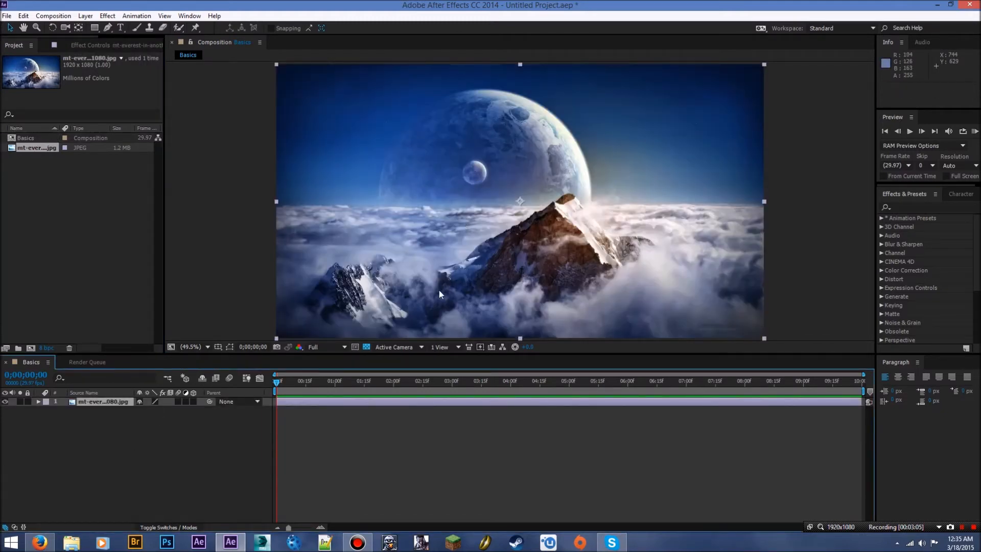
pyautogui.moveTo(522, 234)
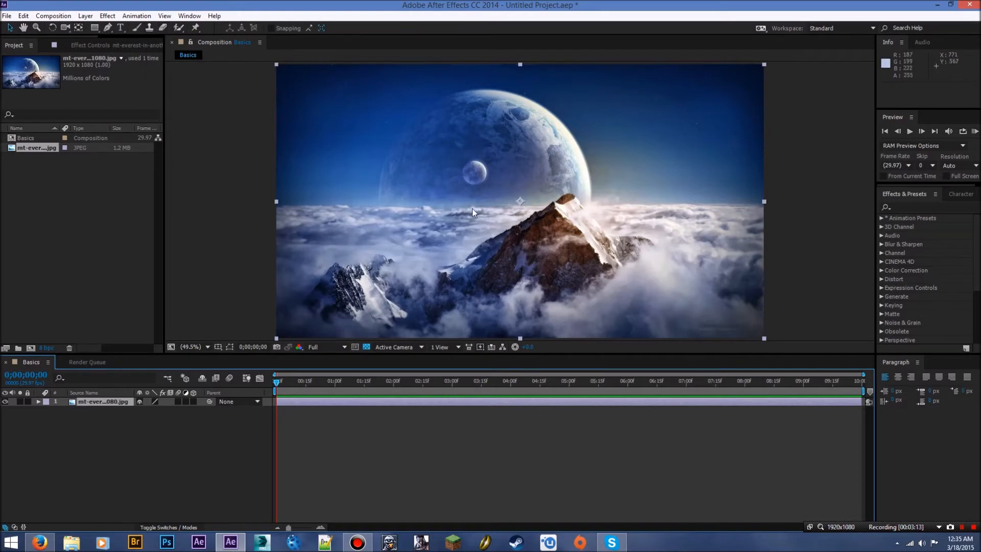
pyautogui.moveTo(312, 451)
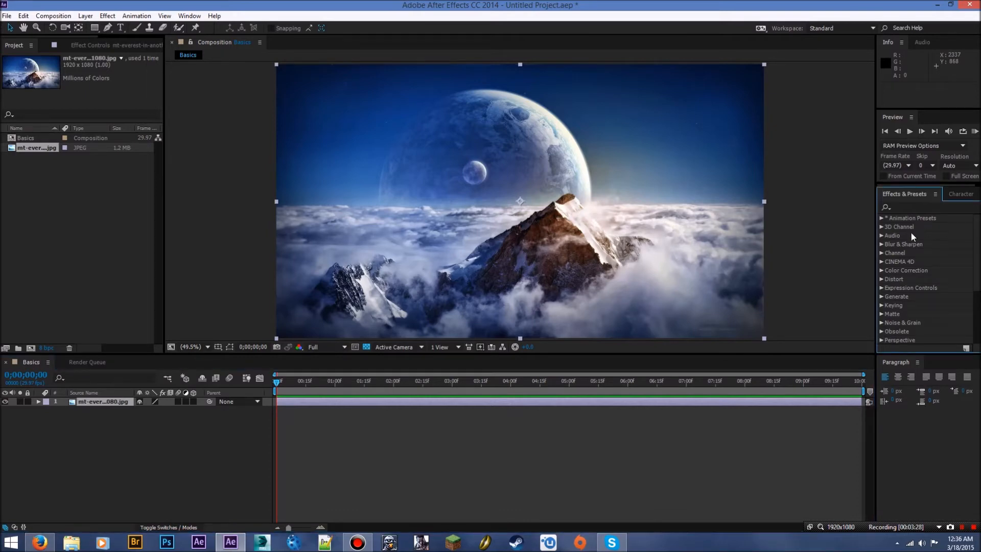
pyautogui.moveTo(942, 309)
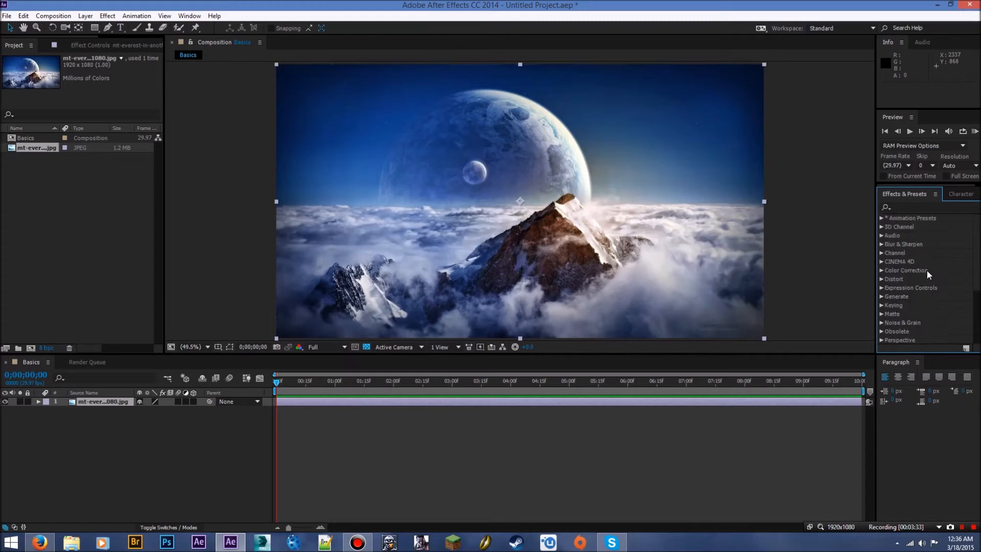
pyautogui.moveTo(932, 237)
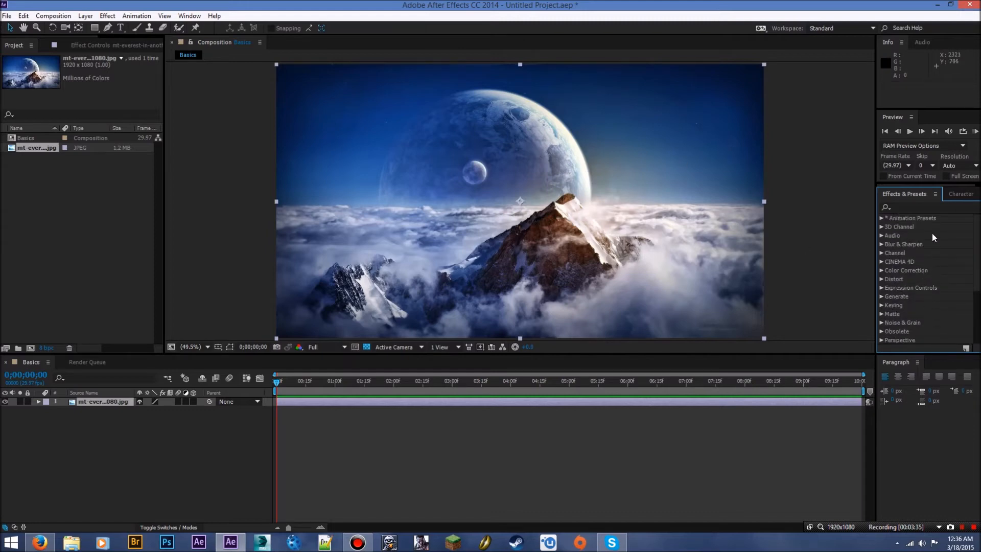
pyautogui.moveTo(938, 203)
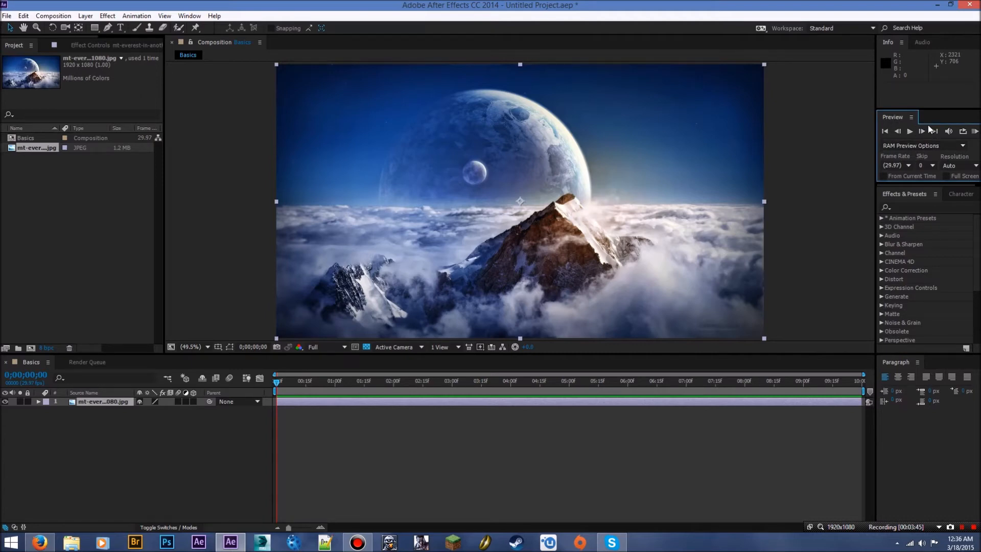
pyautogui.moveTo(928, 159)
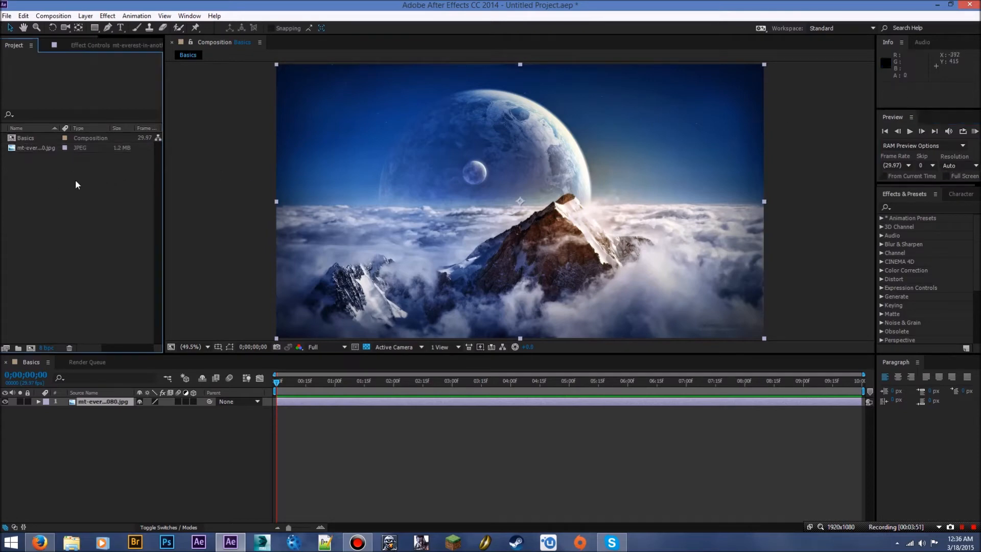
pyautogui.moveTo(117, 181)
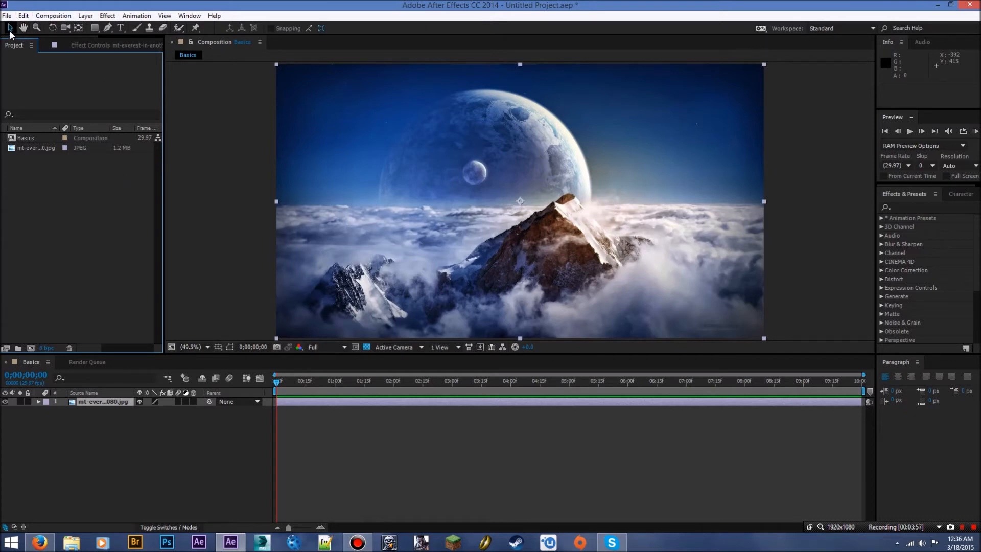
pyautogui.moveTo(10, 28)
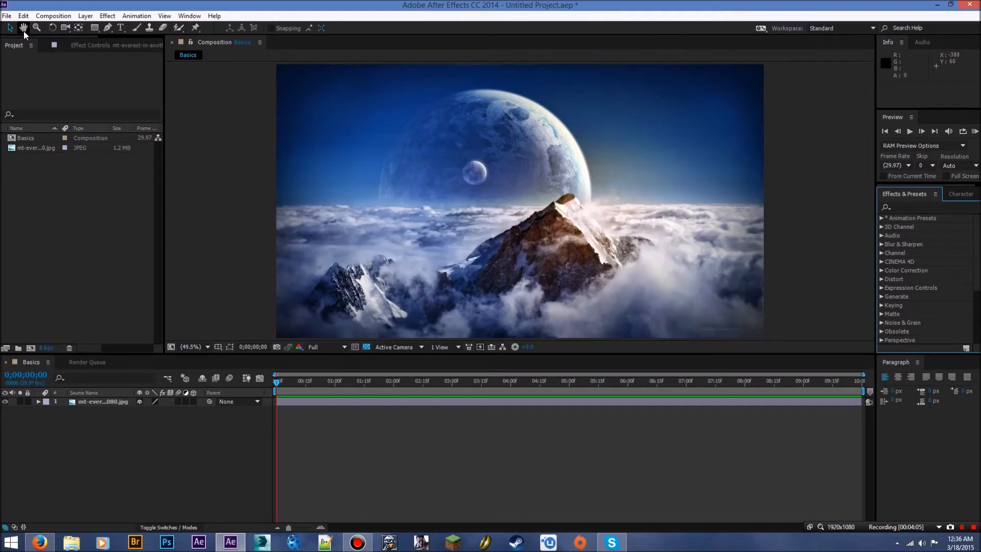
# - Pan the Composition viewer across the mountain image with the Hand tool
pyautogui.click(23, 28)
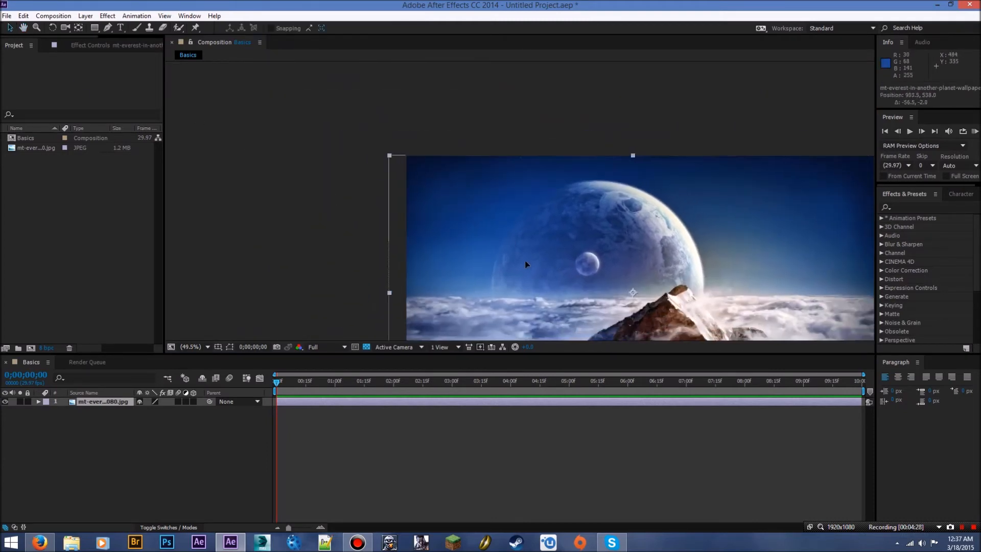
pyautogui.moveTo(526, 264); pyautogui.dragTo(543, 244)
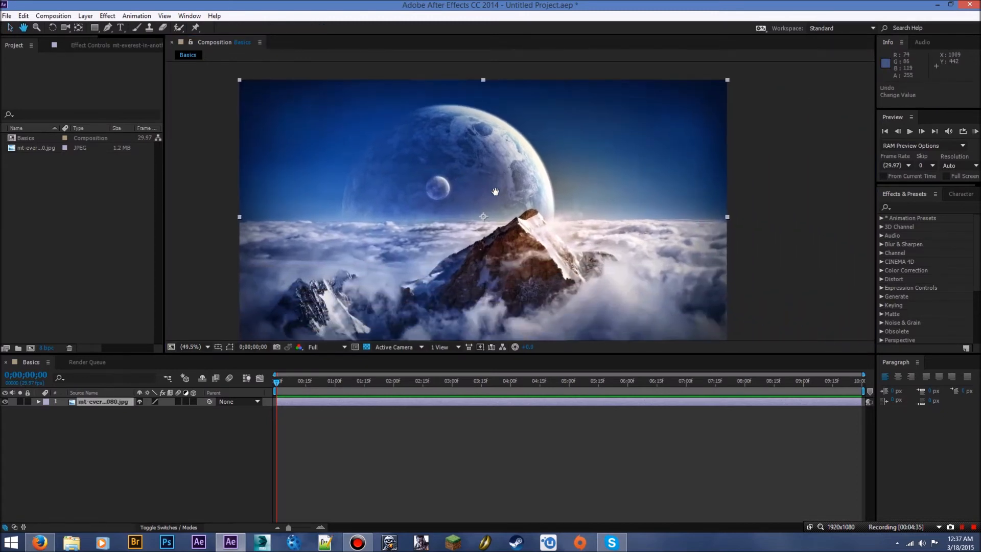
pyautogui.moveTo(495, 191); pyautogui.dragTo(519, 196)
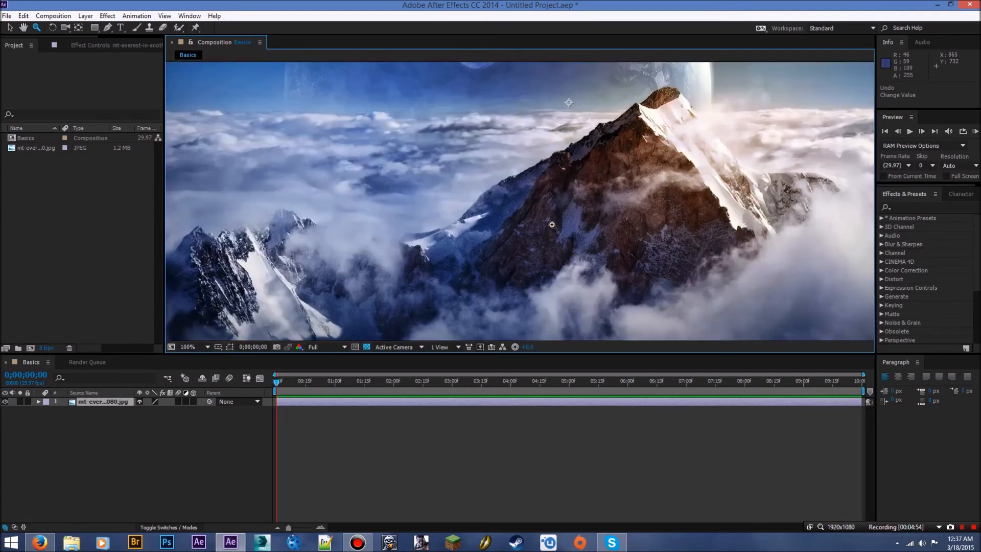
# - Zoom the Composition viewer in on the mountain peak
pyautogui.click(187, 346)
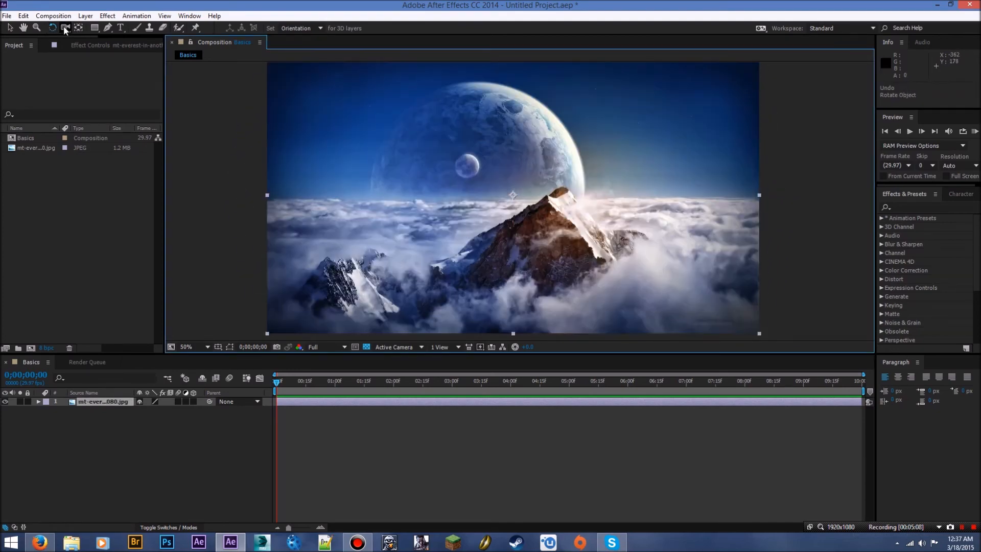
pyautogui.moveTo(78, 27)
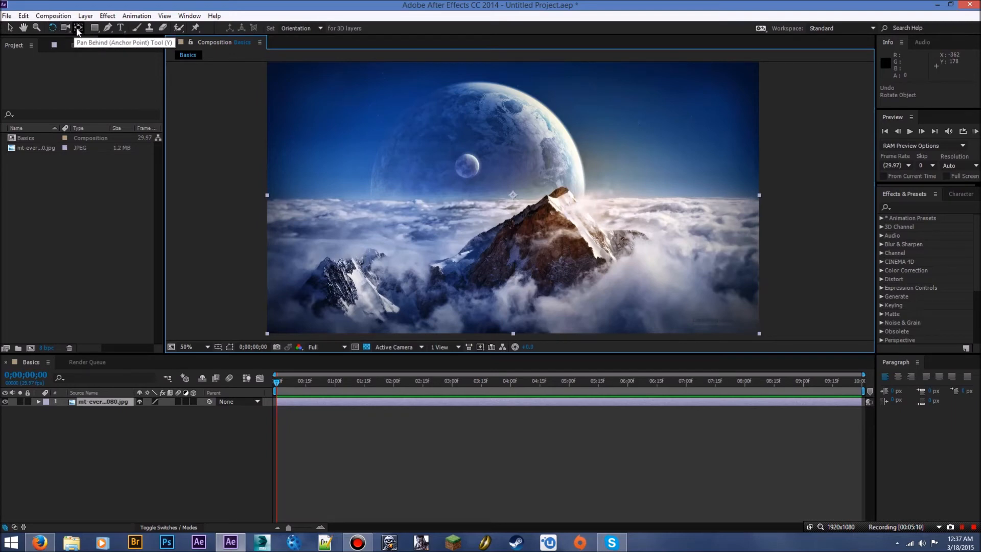
pyautogui.click(78, 28)
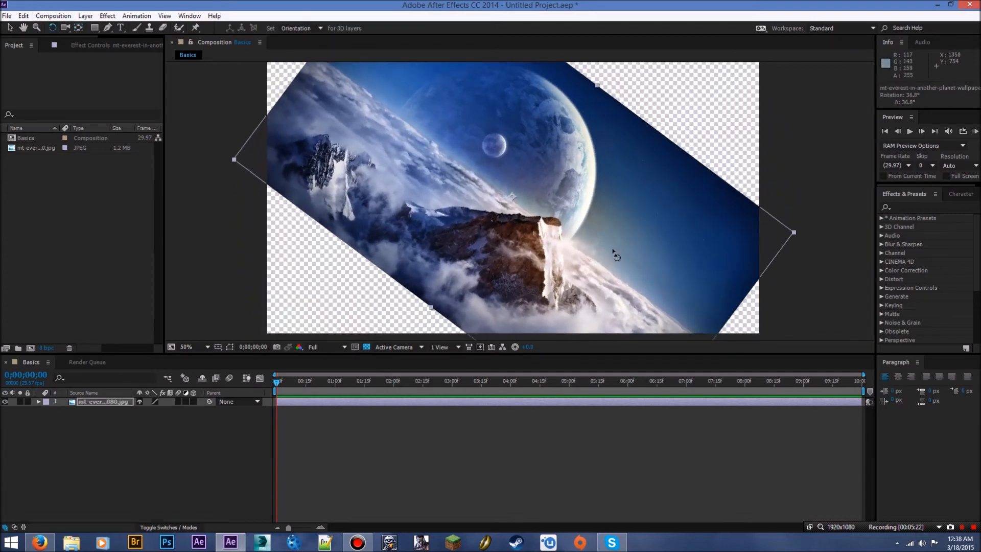
pyautogui.moveTo(544, 219)
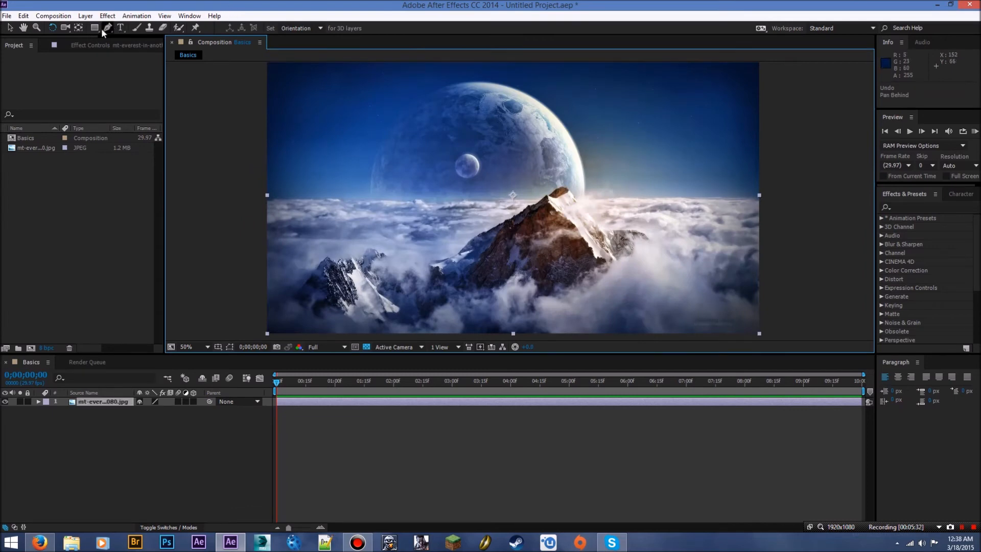
pyautogui.moveTo(95, 28)
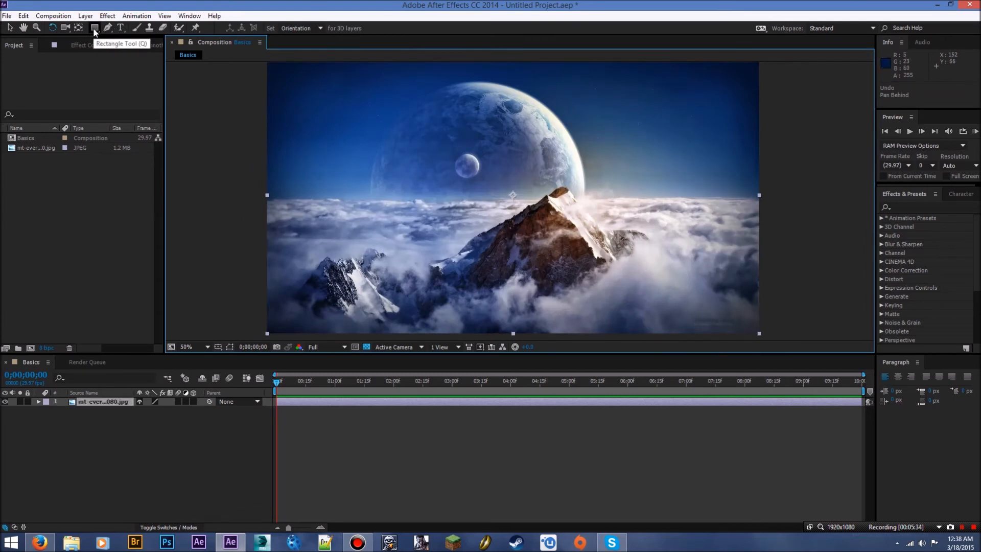
pyautogui.moveTo(108, 28)
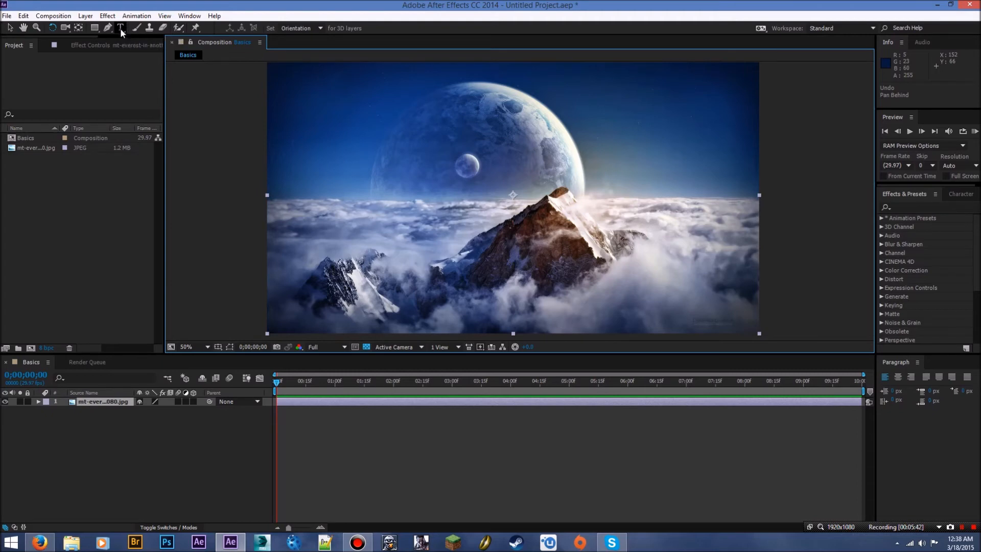
# - Create a text layer in the upper-right sky and type the Mountain title
pyautogui.click(121, 28)
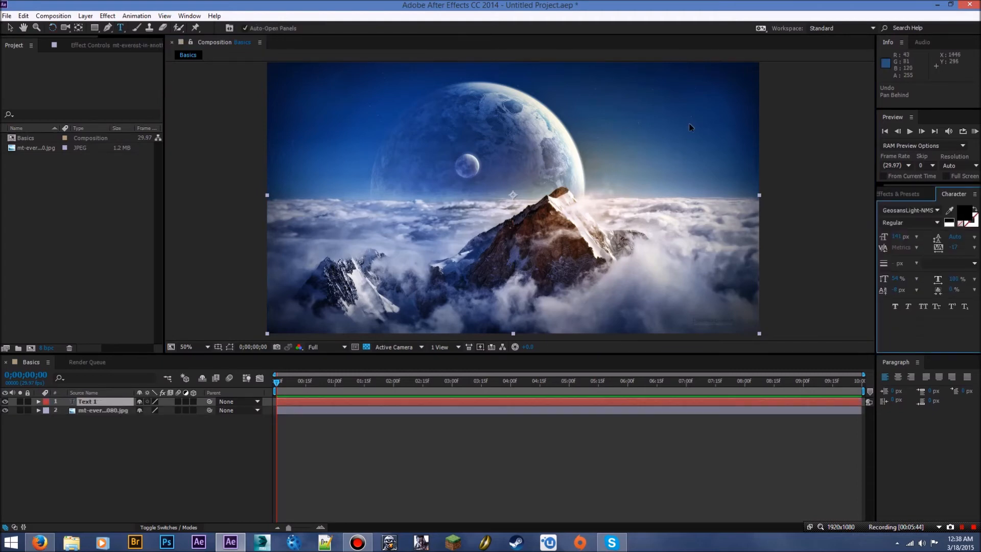
pyautogui.click(637, 125)
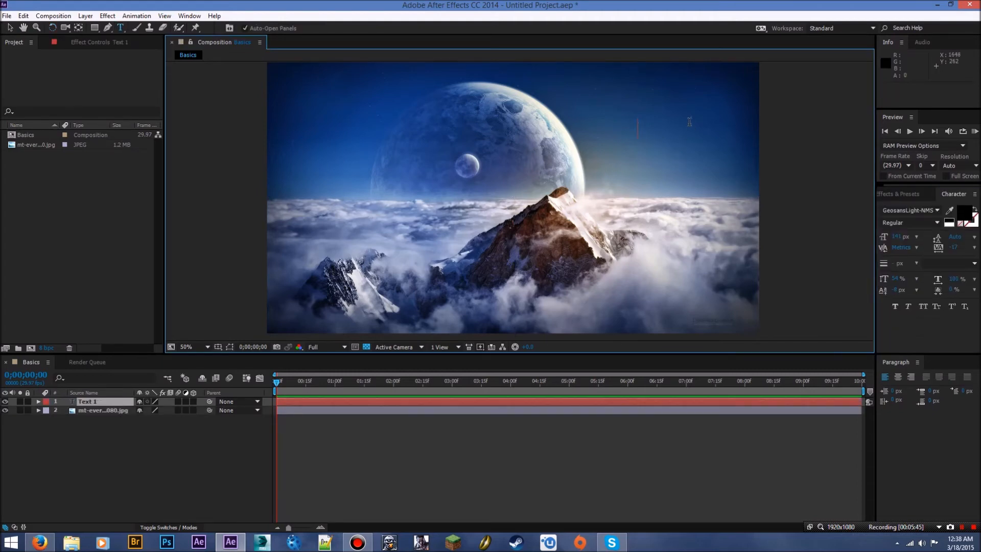
pyautogui.write('Mout')
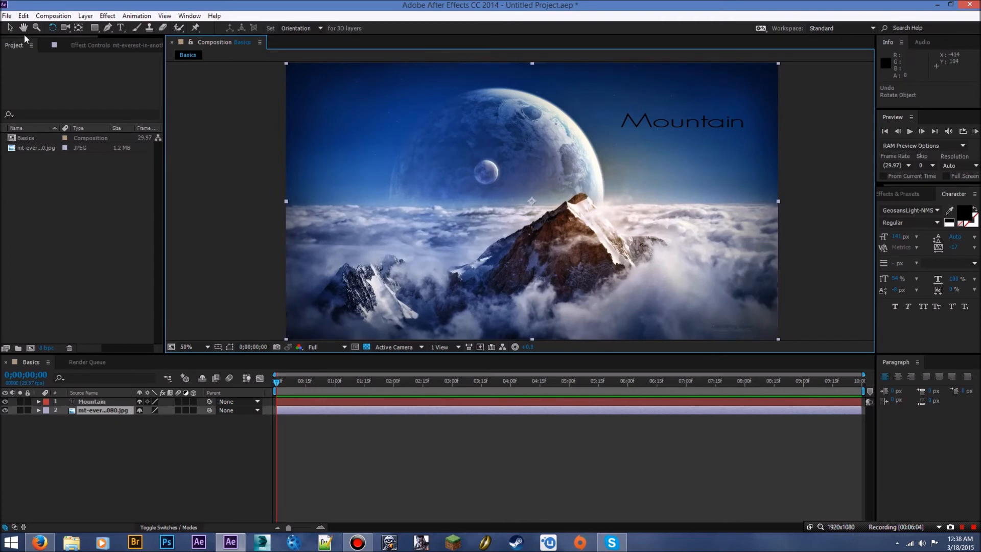
pyautogui.moveTo(23, 28)
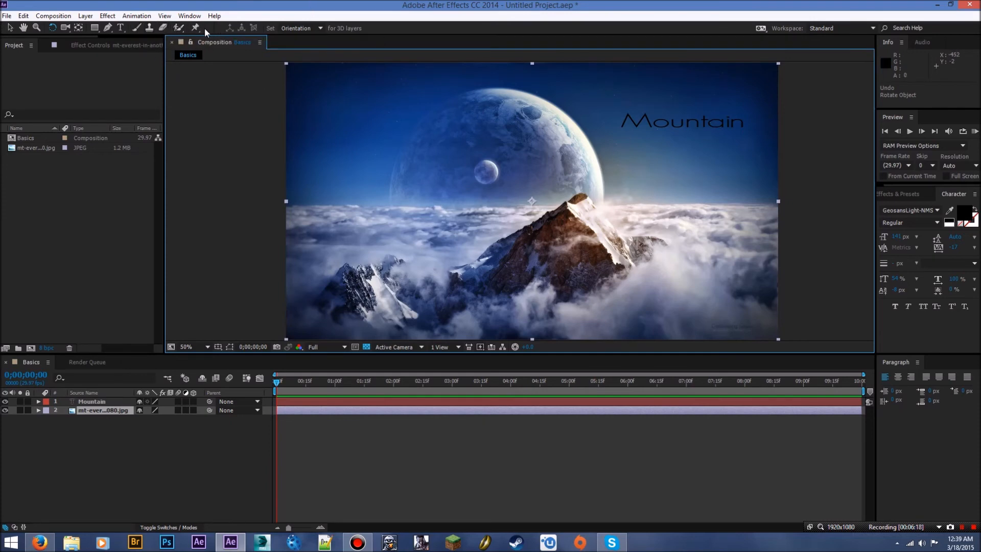
pyautogui.moveTo(230, 33)
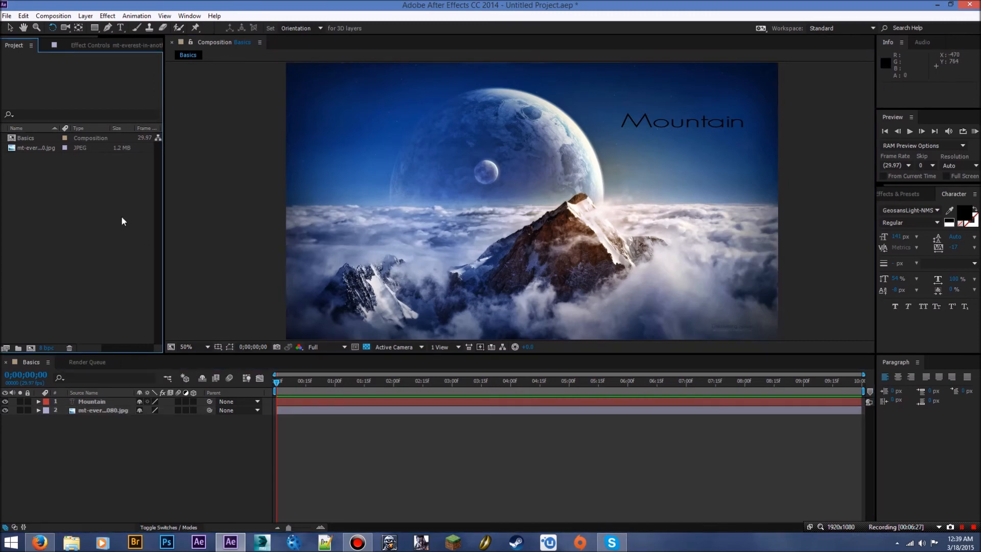
pyautogui.moveTo(35, 89)
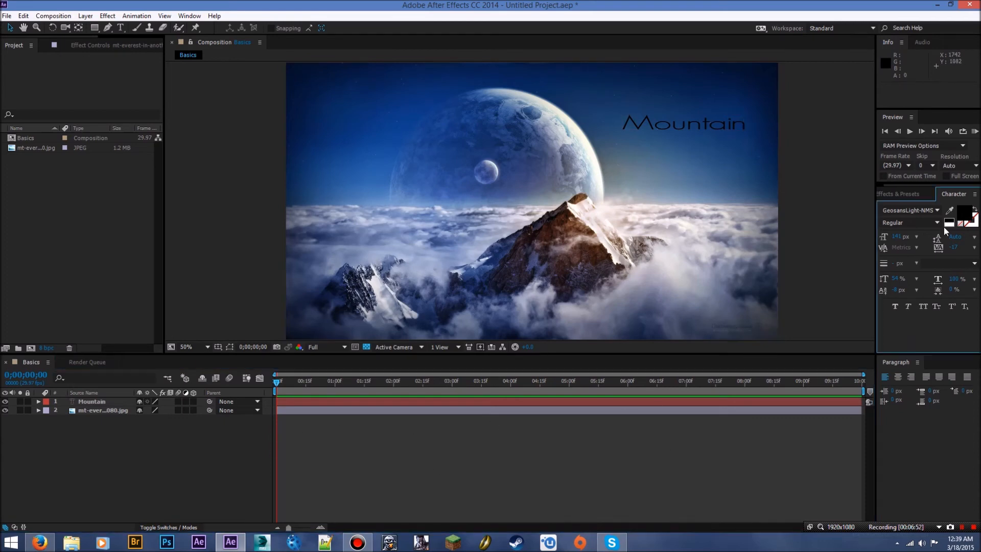
# - Search effects for 'glow', apply Glow to the background, and soften its intensity
pyautogui.click(904, 193)
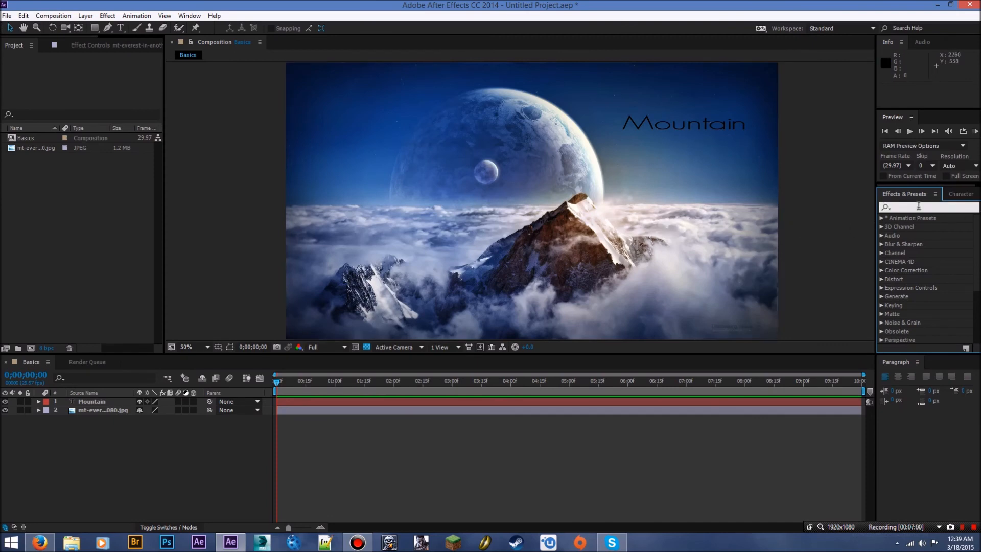
pyautogui.write('glow')
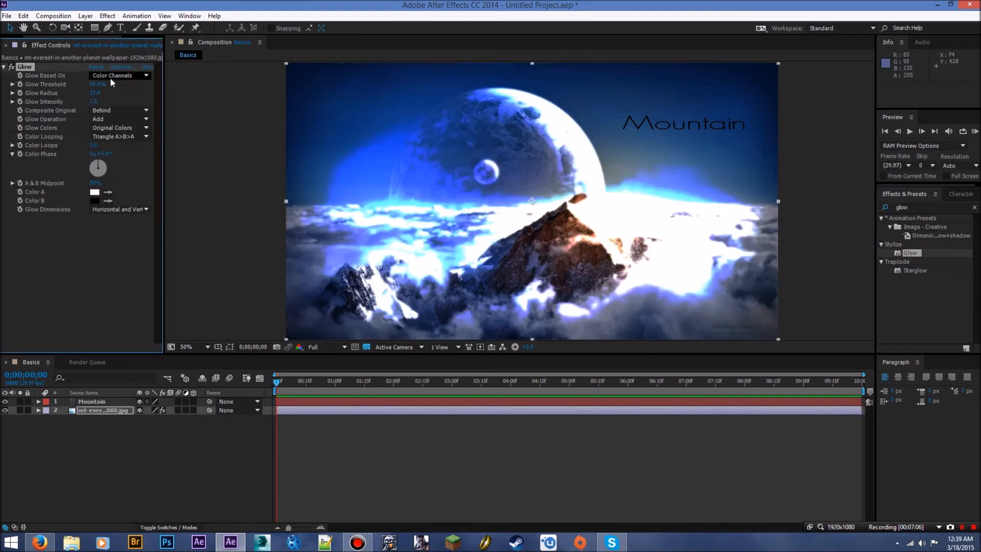
pyautogui.moveTo(97, 84); pyautogui.dragTo(112, 84)
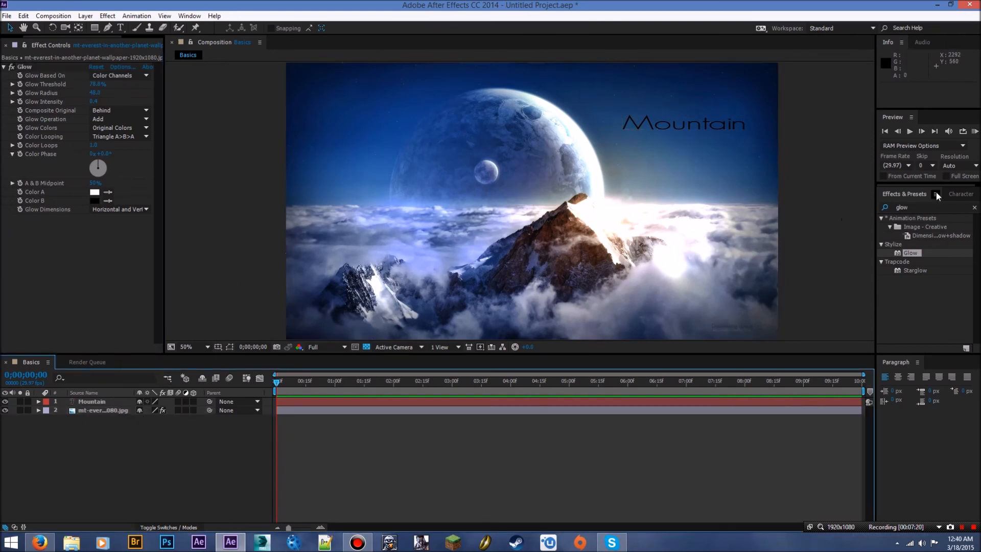
# - Clear the glow search, reselect the Glow effect, then return to the Project panel
pyautogui.click(901, 207)
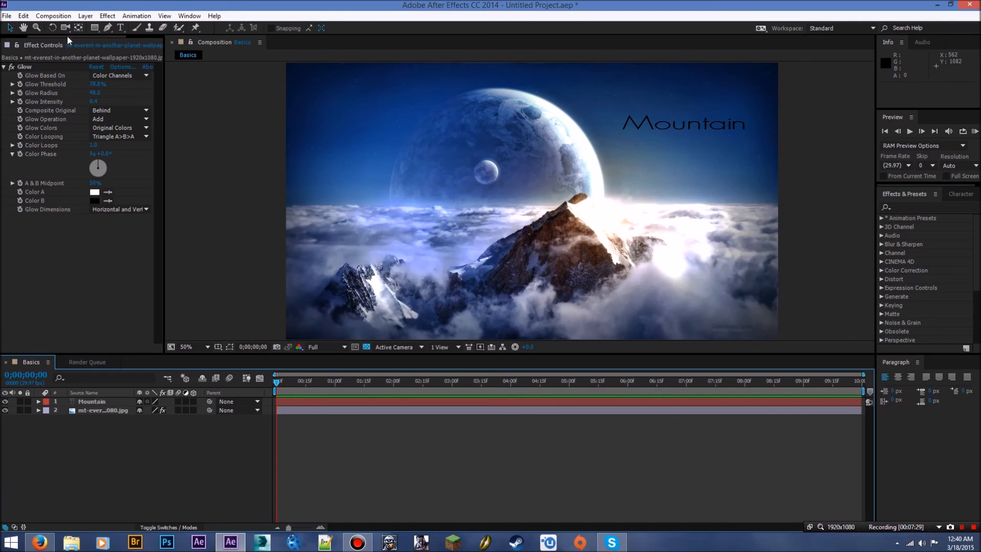
pyautogui.click(14, 44)
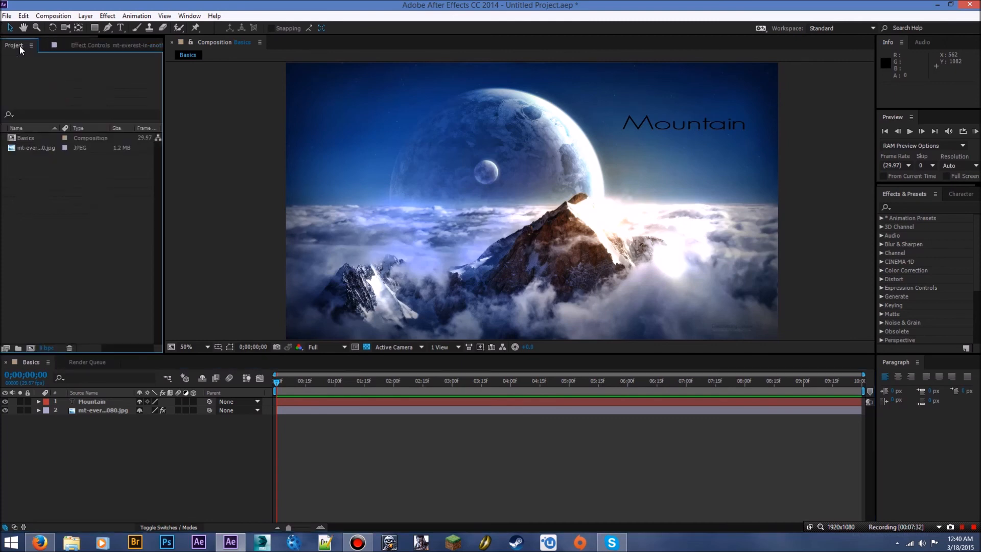
pyautogui.click(81, 44)
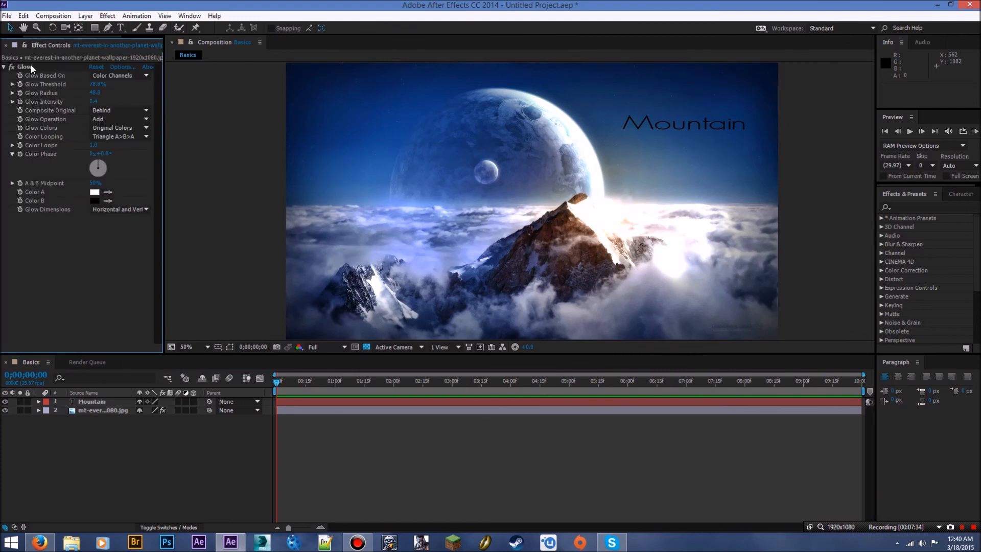
pyautogui.click(103, 410)
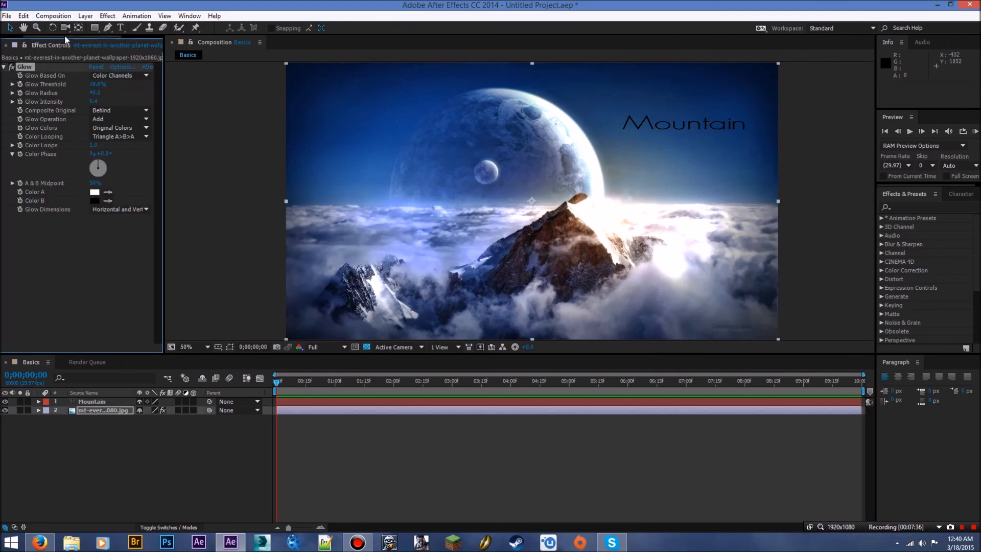
pyautogui.click(14, 45)
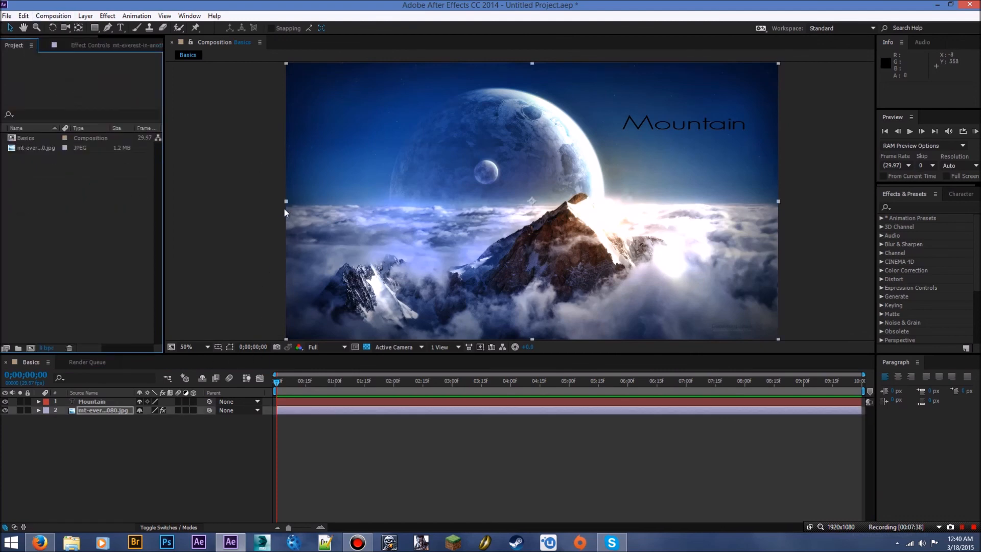
pyautogui.moveTo(287, 221)
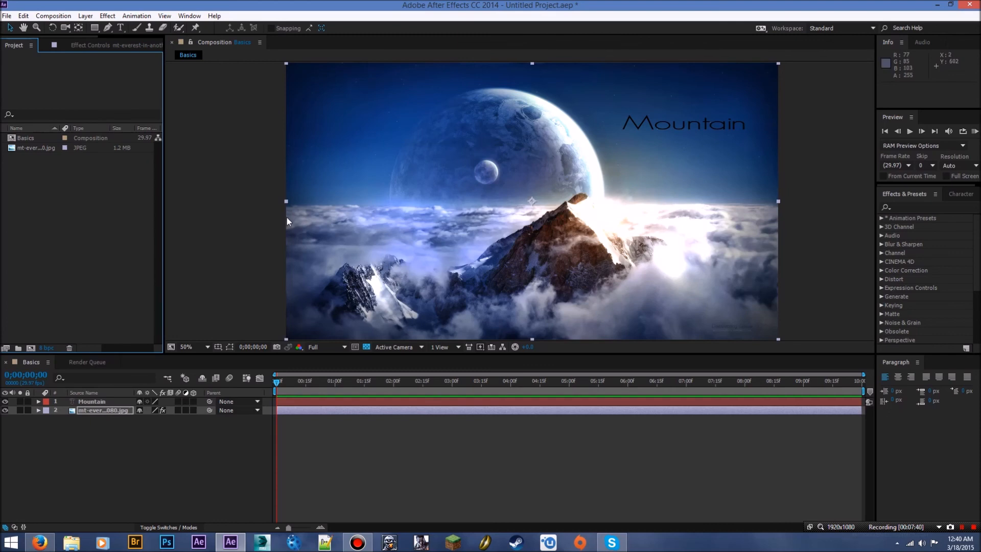
pyautogui.moveTo(142, 443)
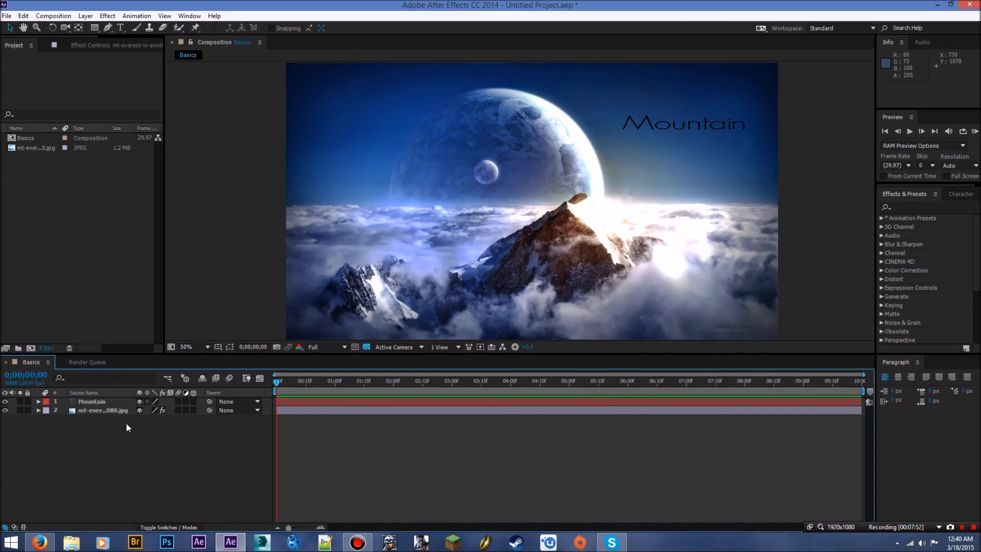
pyautogui.click(26, 138)
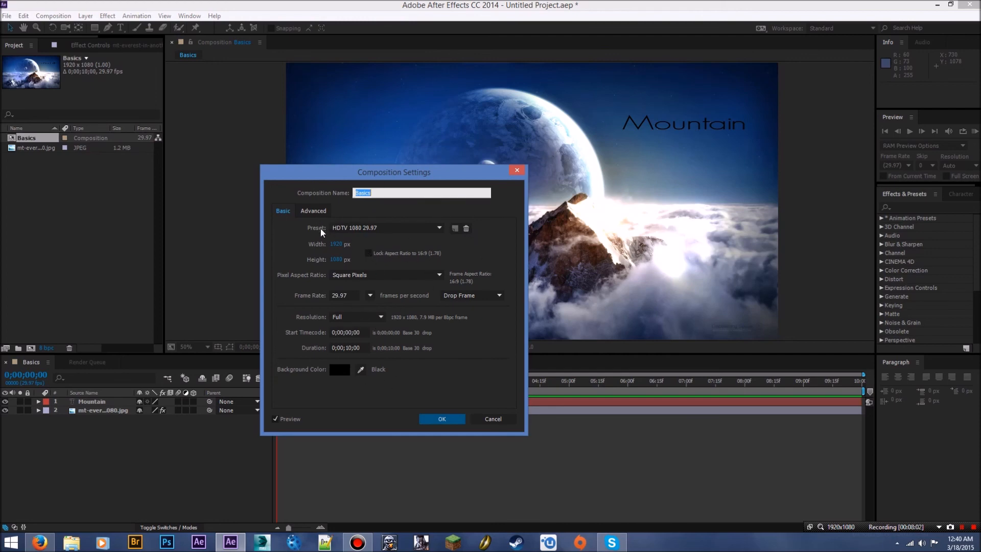
pyautogui.moveTo(446, 412)
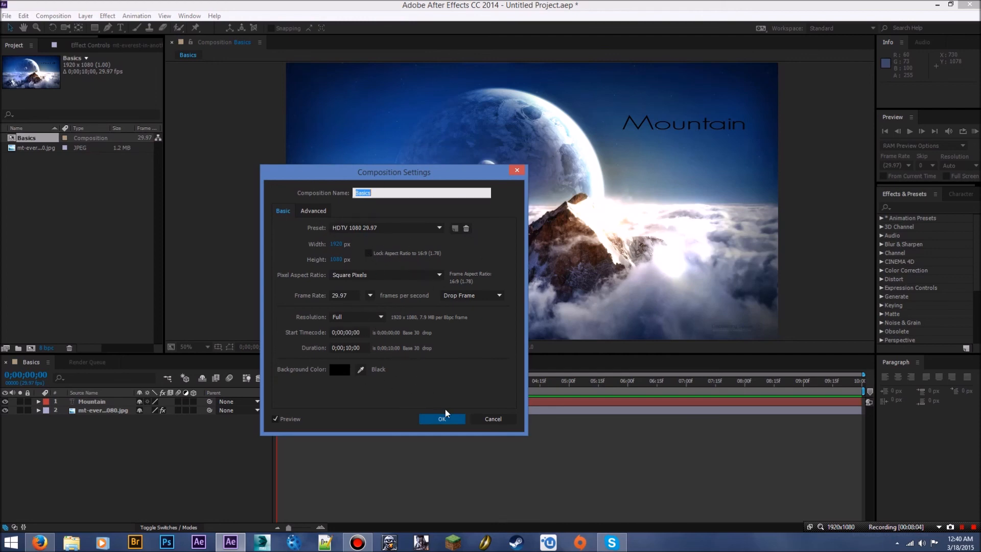
pyautogui.click(442, 418)
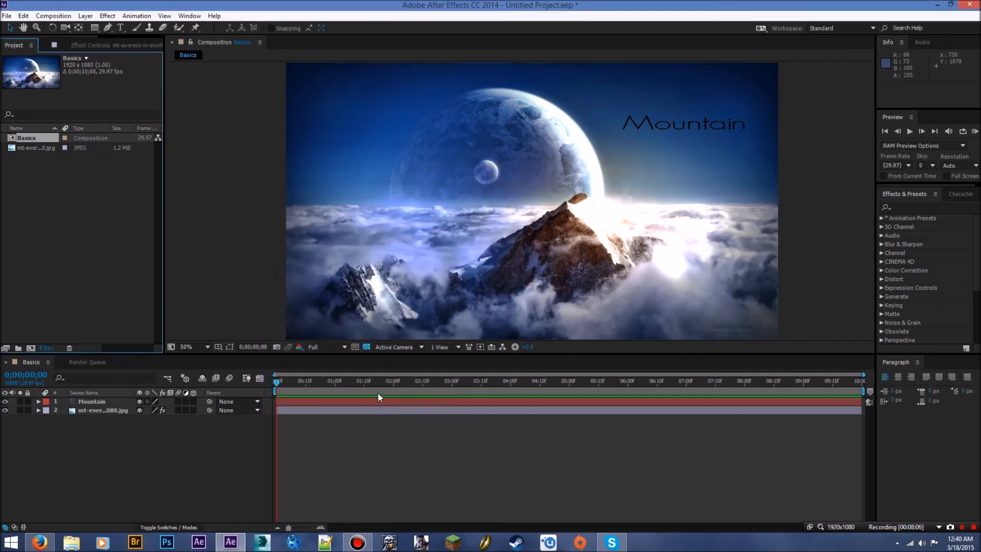
pyautogui.moveTo(181, 462)
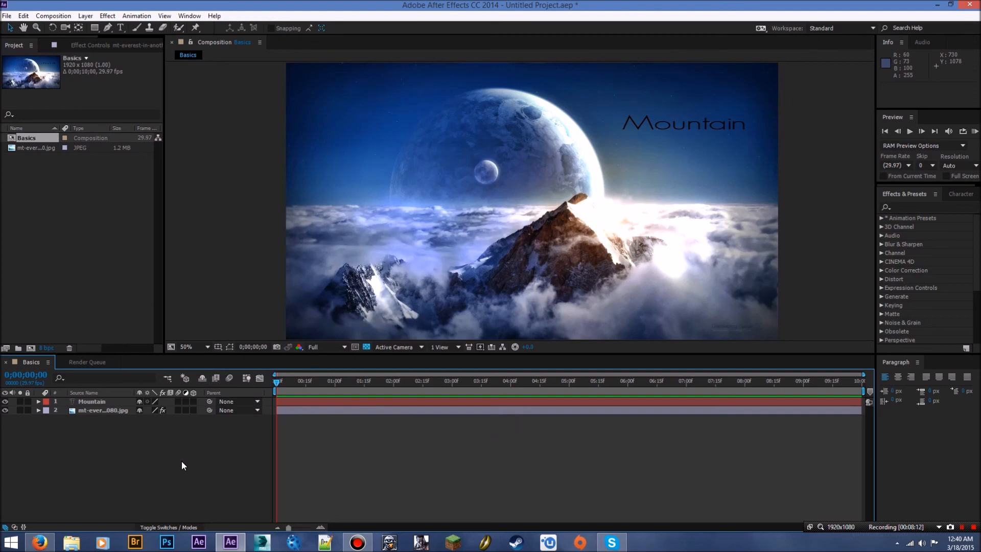
pyautogui.moveTo(196, 482)
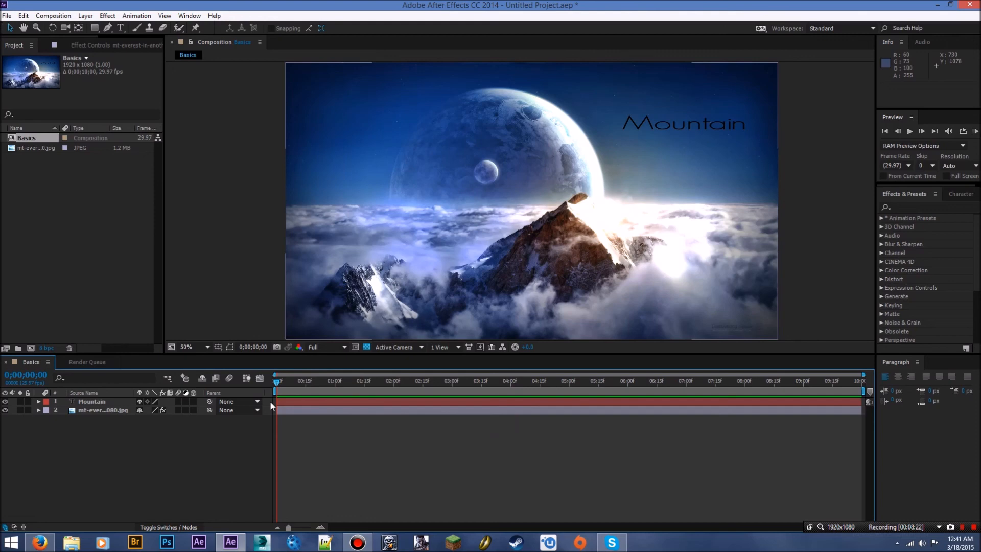
pyautogui.moveTo(416, 418)
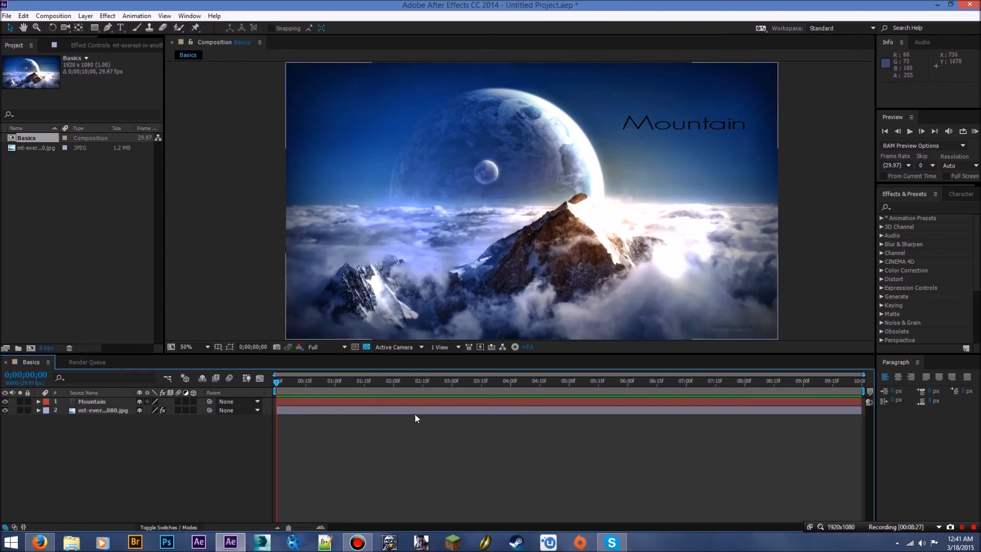